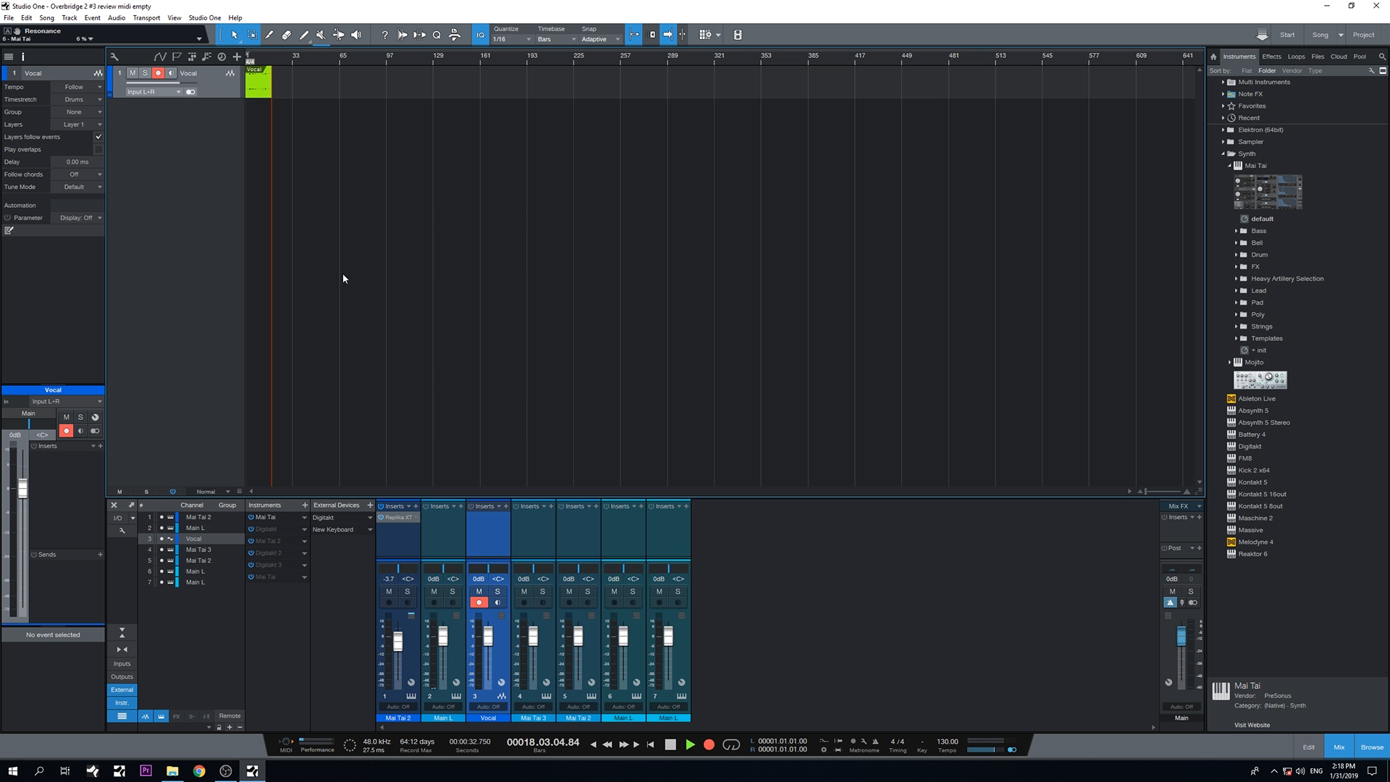
# Reach the External Devices page of Studio One's Options via the Studio One menu.
pyautogui.click(204, 17)
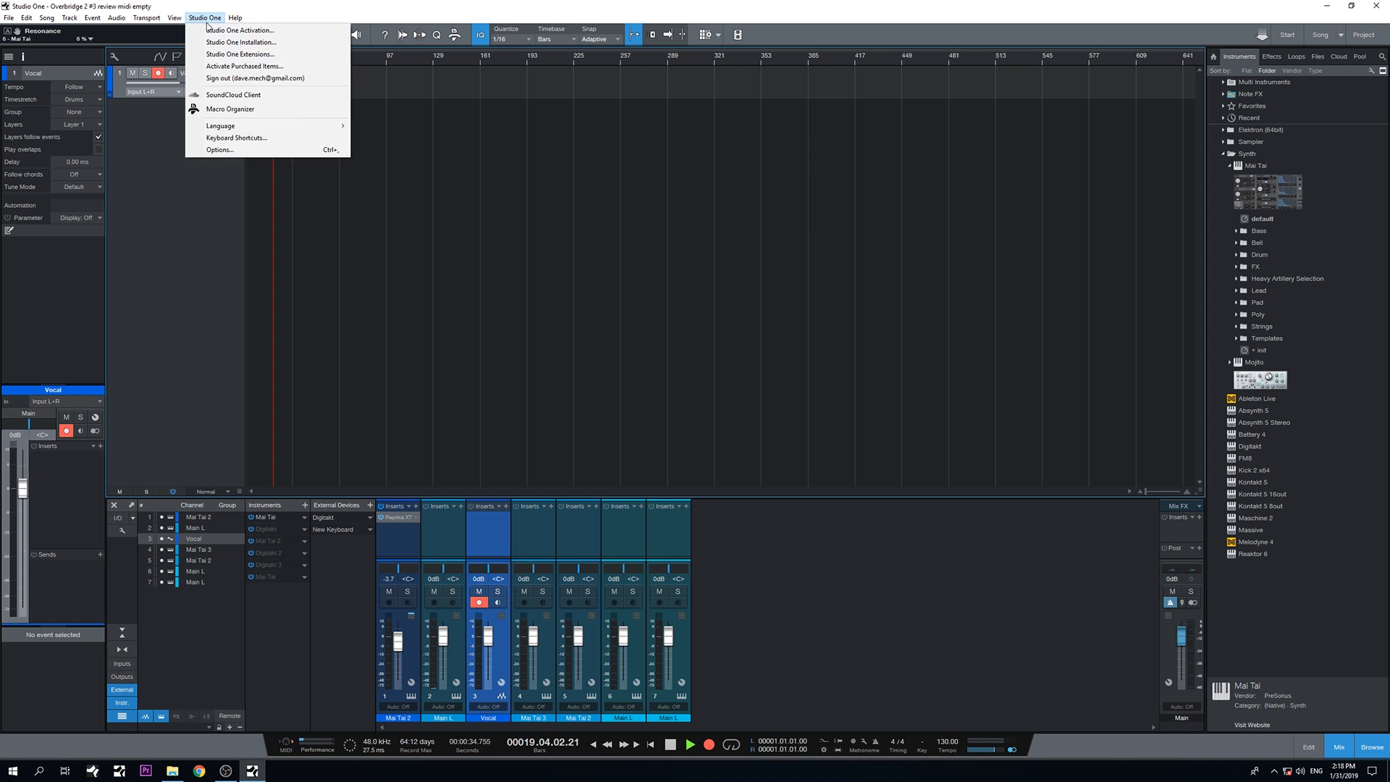
pyautogui.click(218, 149)
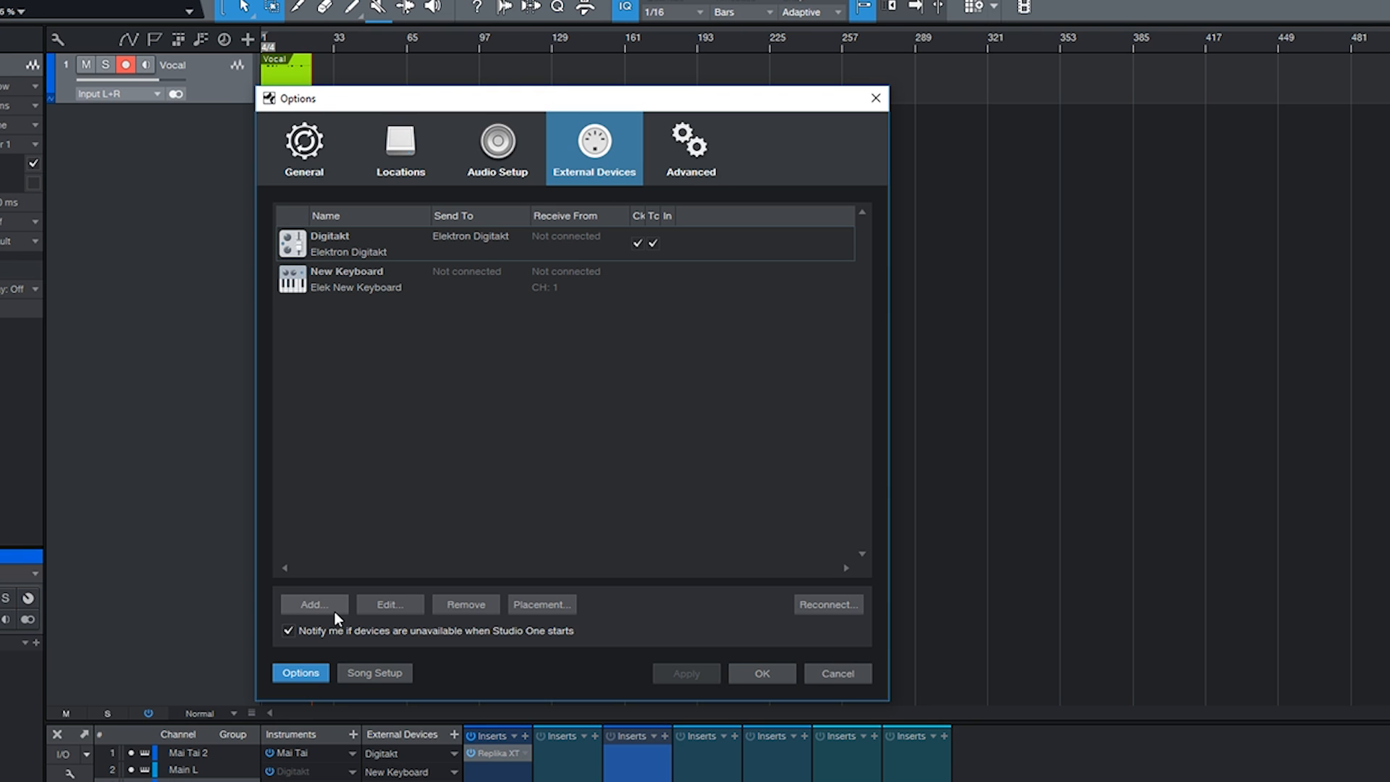
# Add a New Keyboard from maker 'jhkugku' named 'jytiyt' on MIDI channel 1, receiving from the Elektron Digitakt.
pyautogui.click(313, 604)
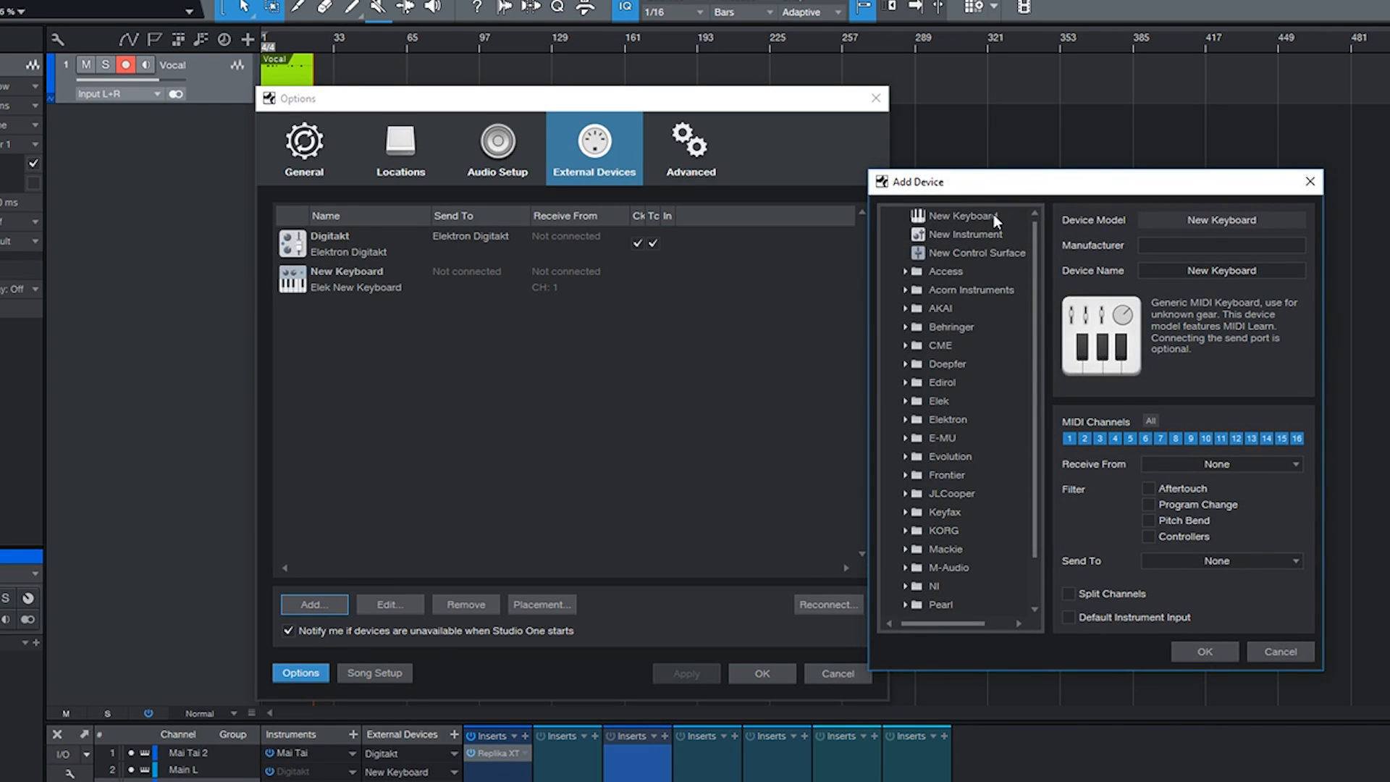
pyautogui.click(961, 215)
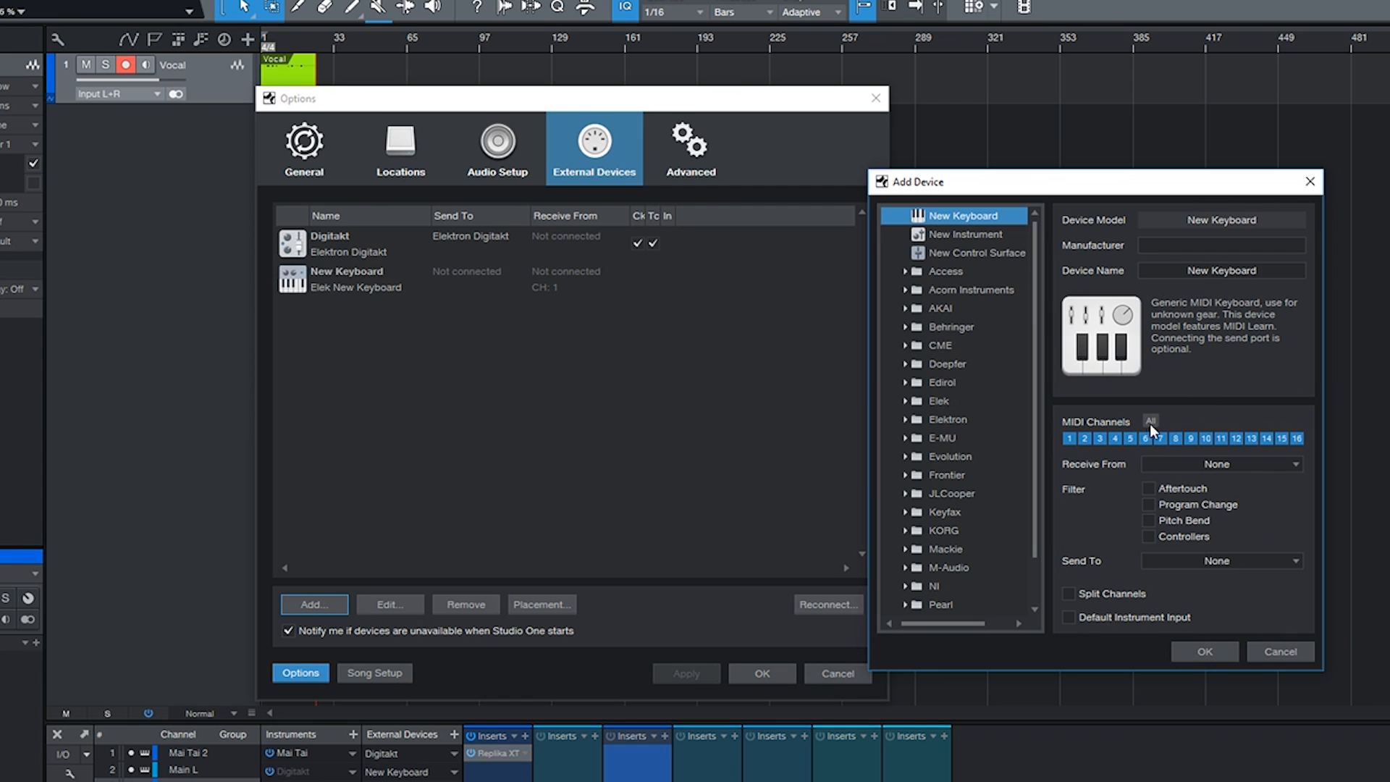
pyautogui.write('jhkugku')
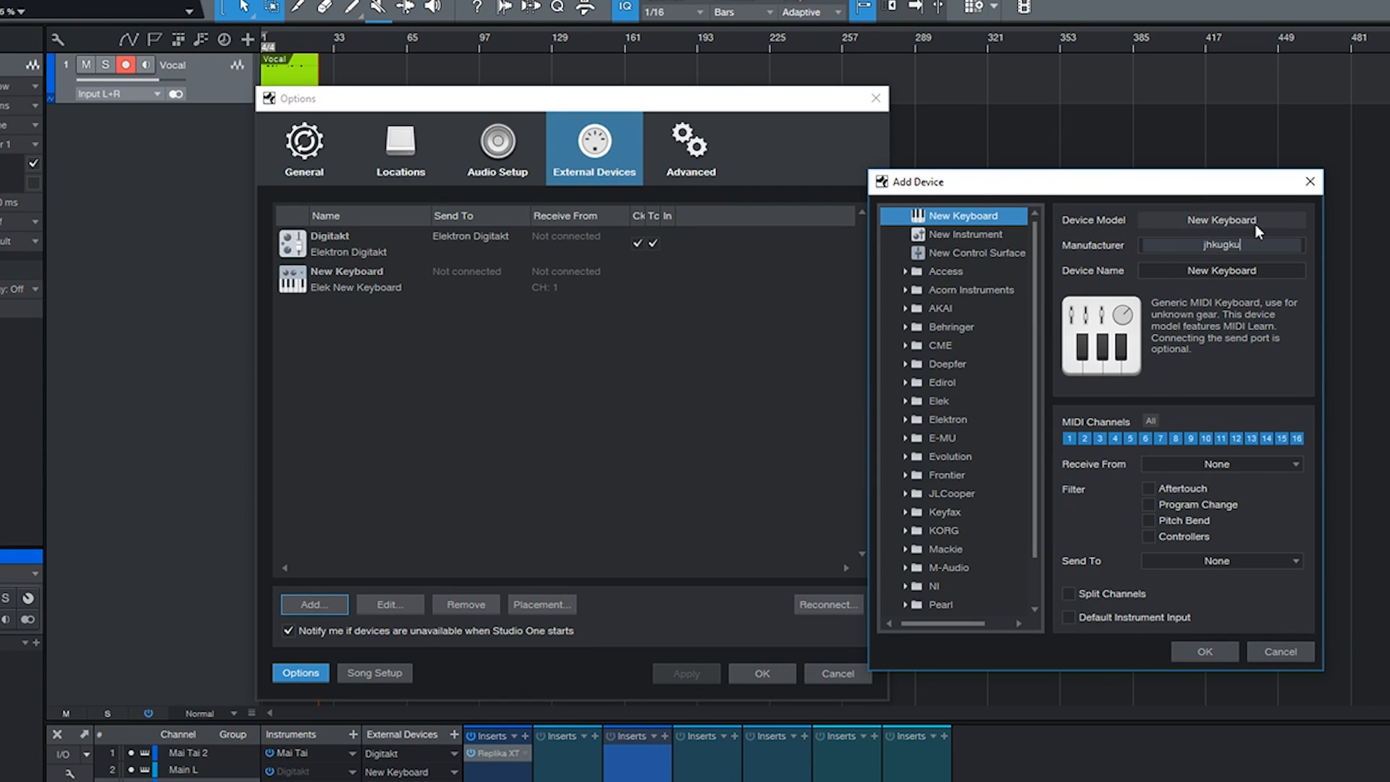
pyautogui.write('jytiyt')
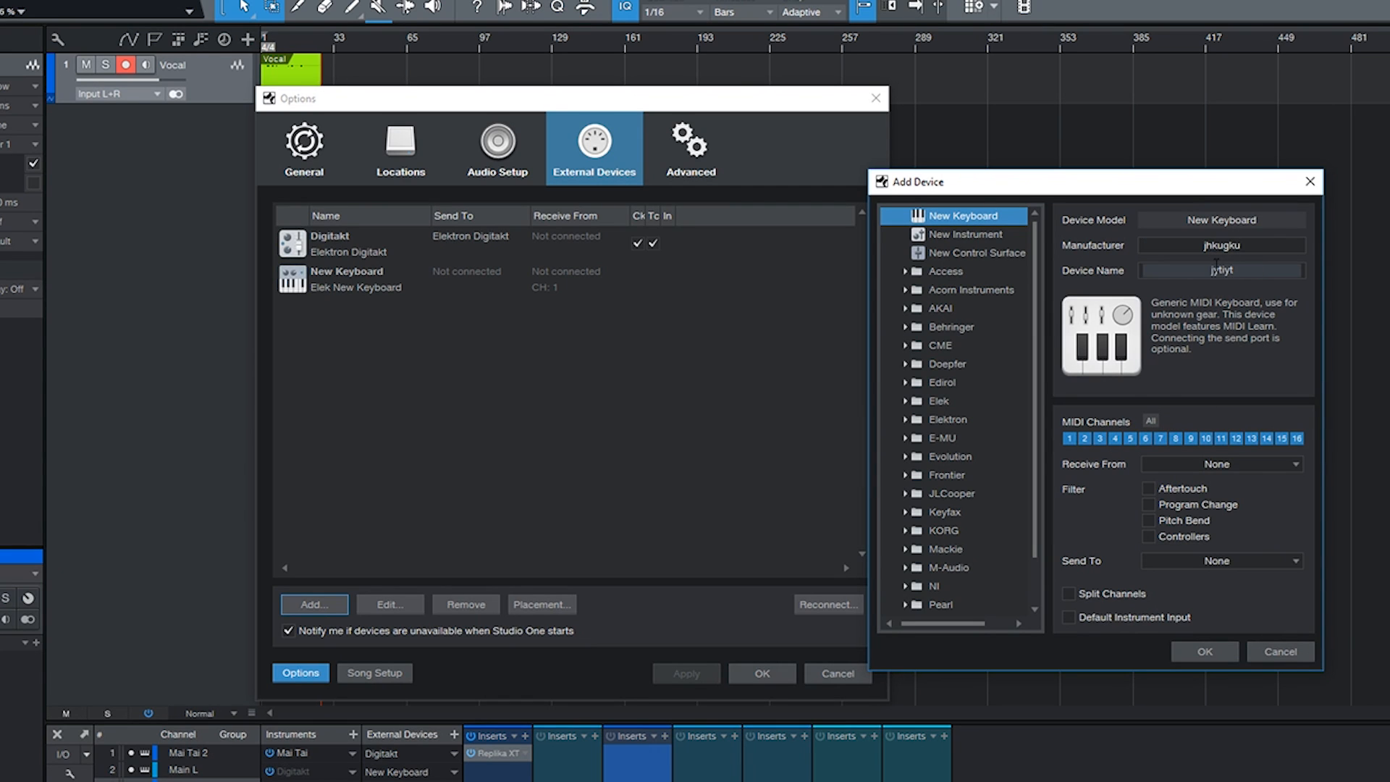
pyautogui.click(1070, 439)
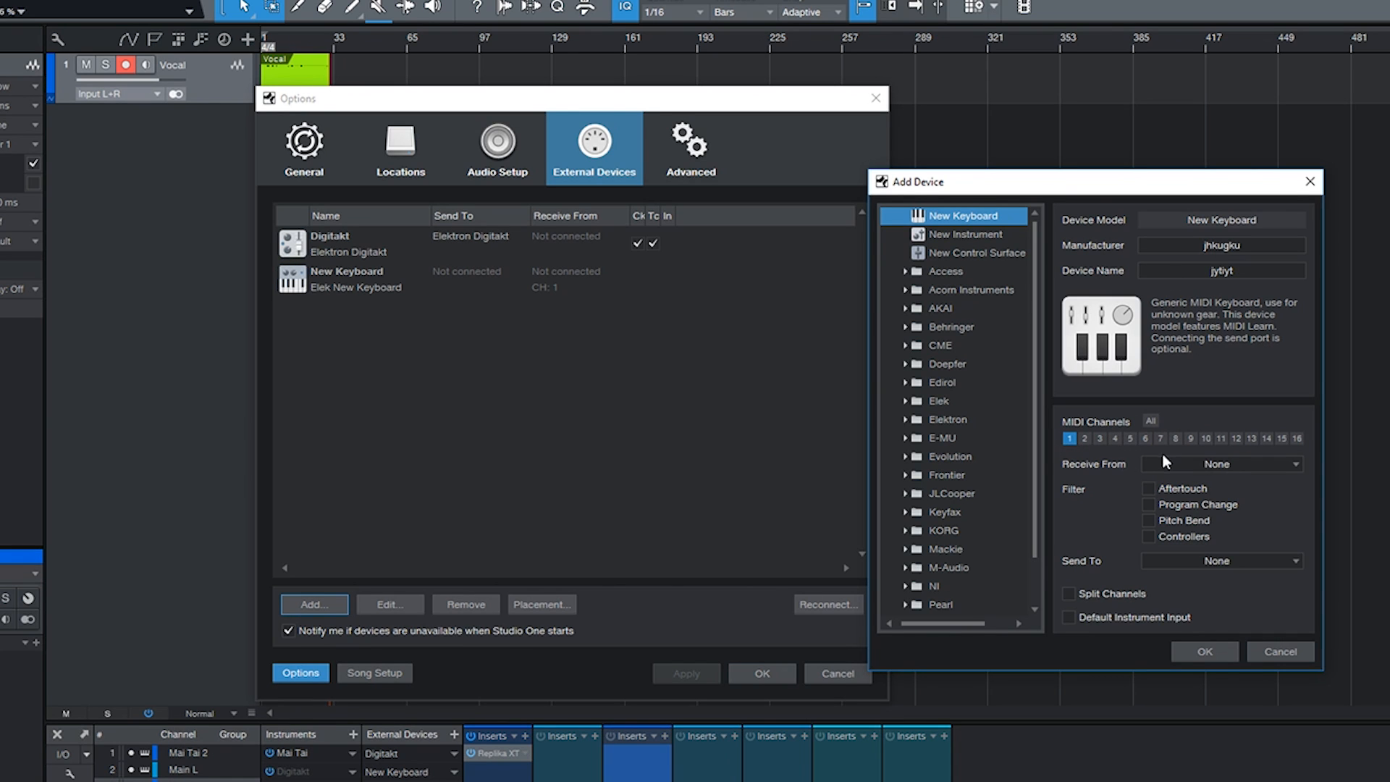
pyautogui.click(1221, 463)
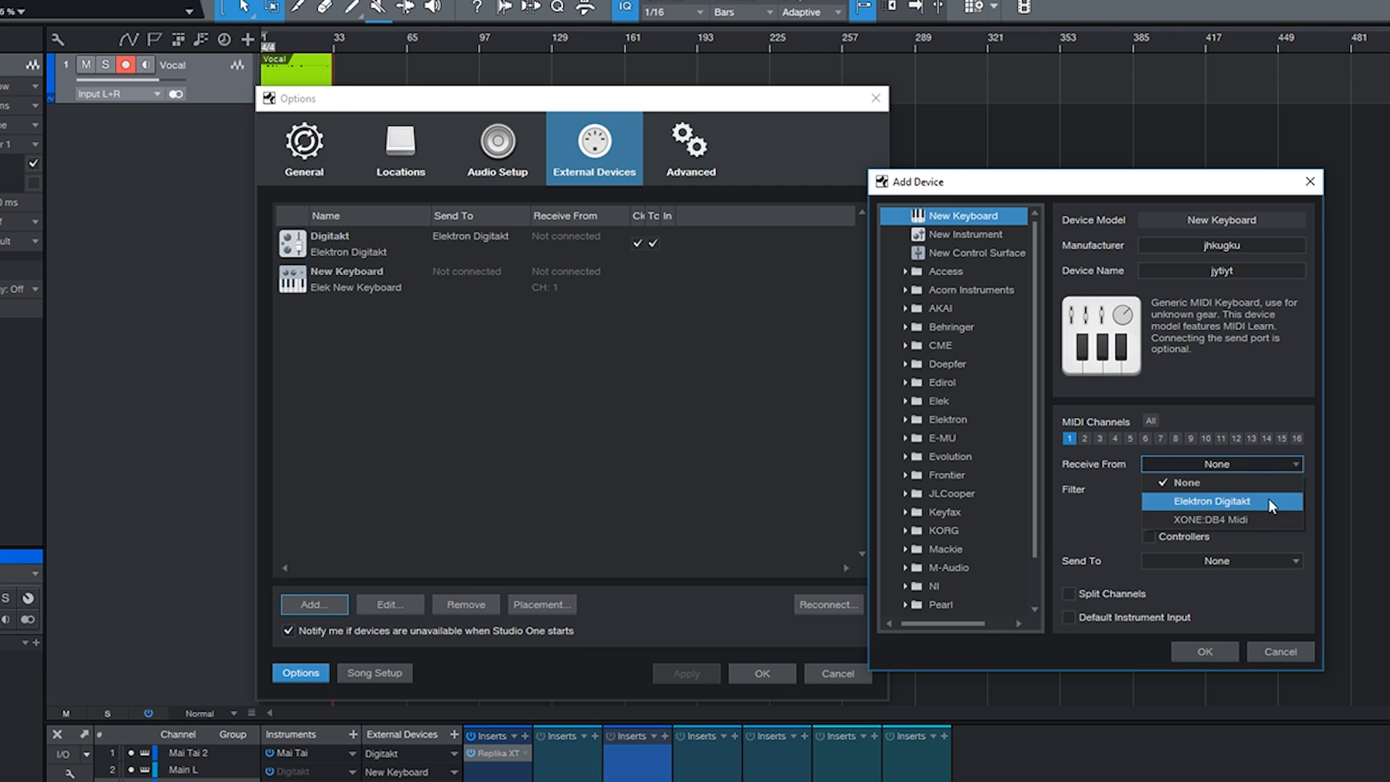
pyautogui.click(1212, 501)
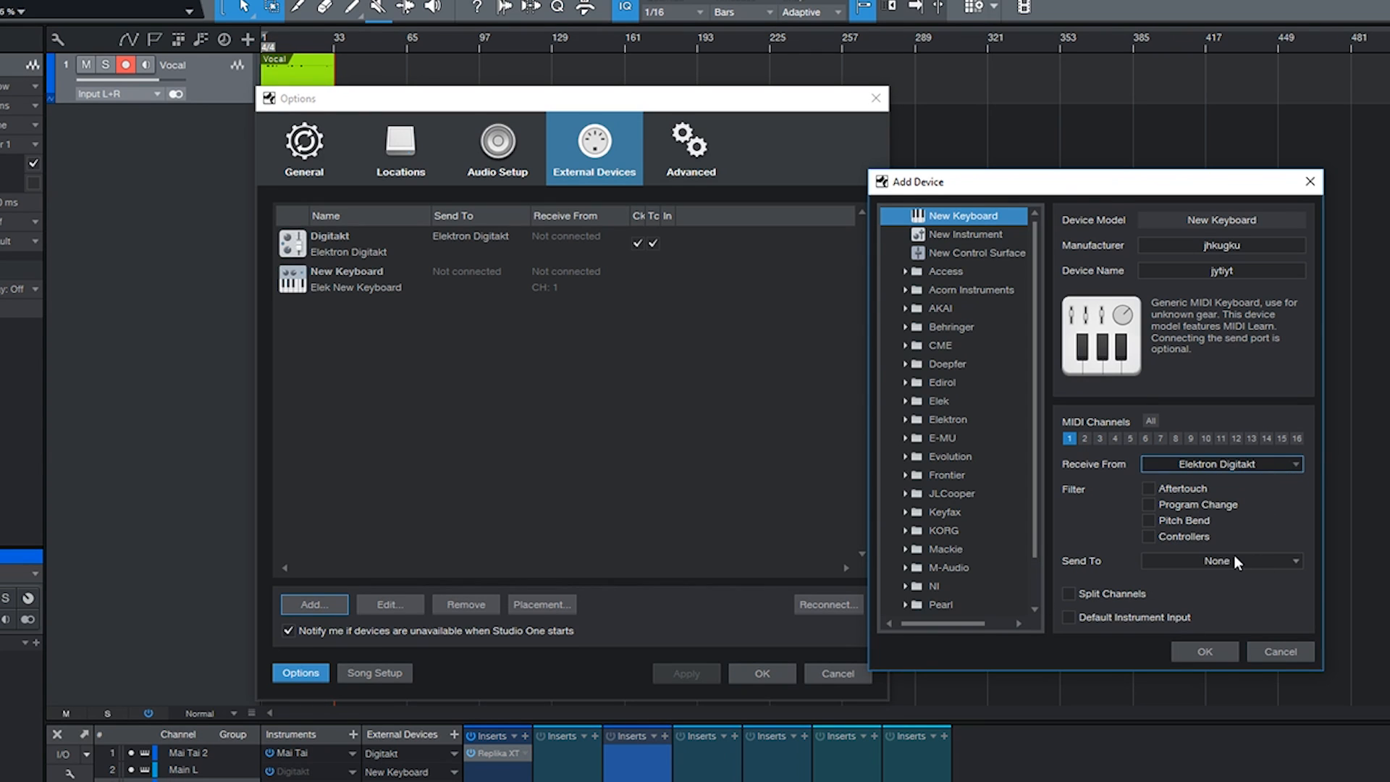
pyautogui.moveTo(362, 262)
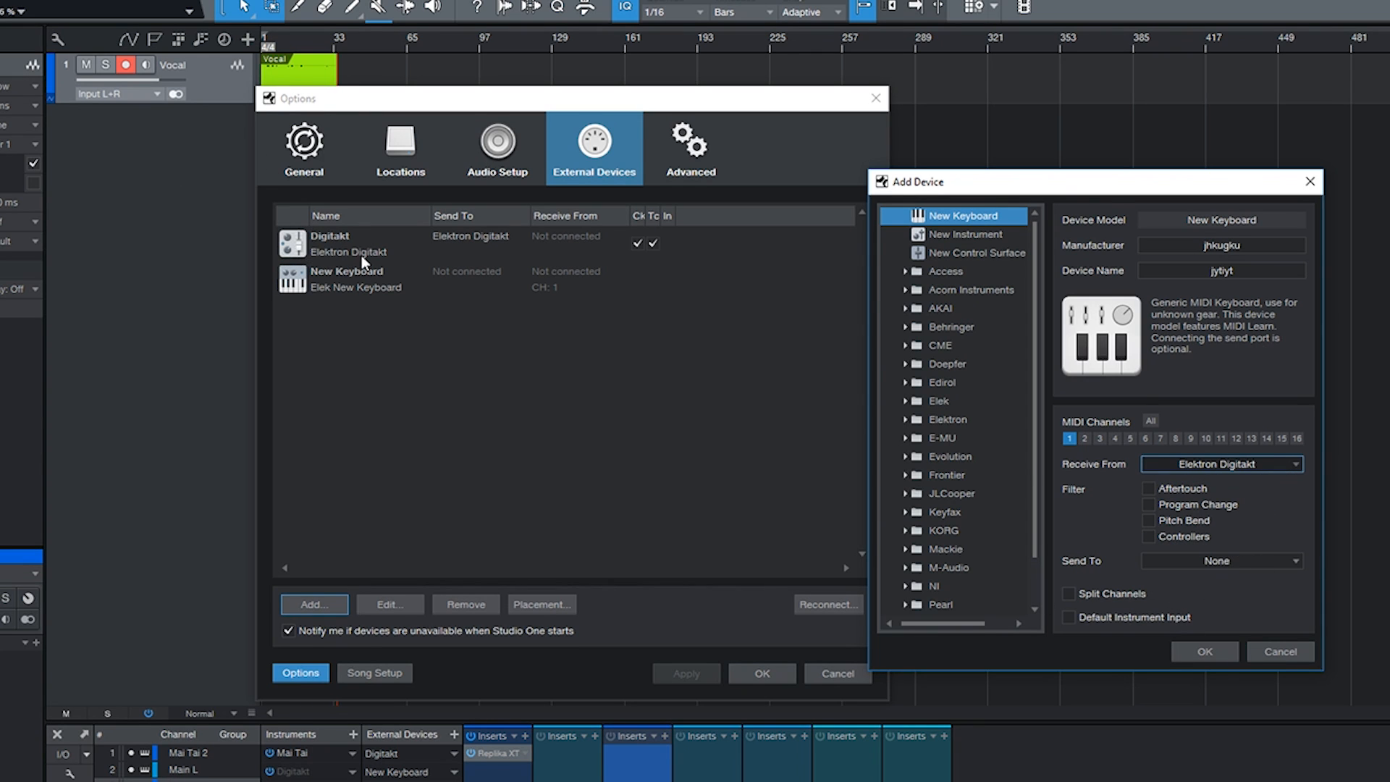
pyautogui.moveTo(345, 287)
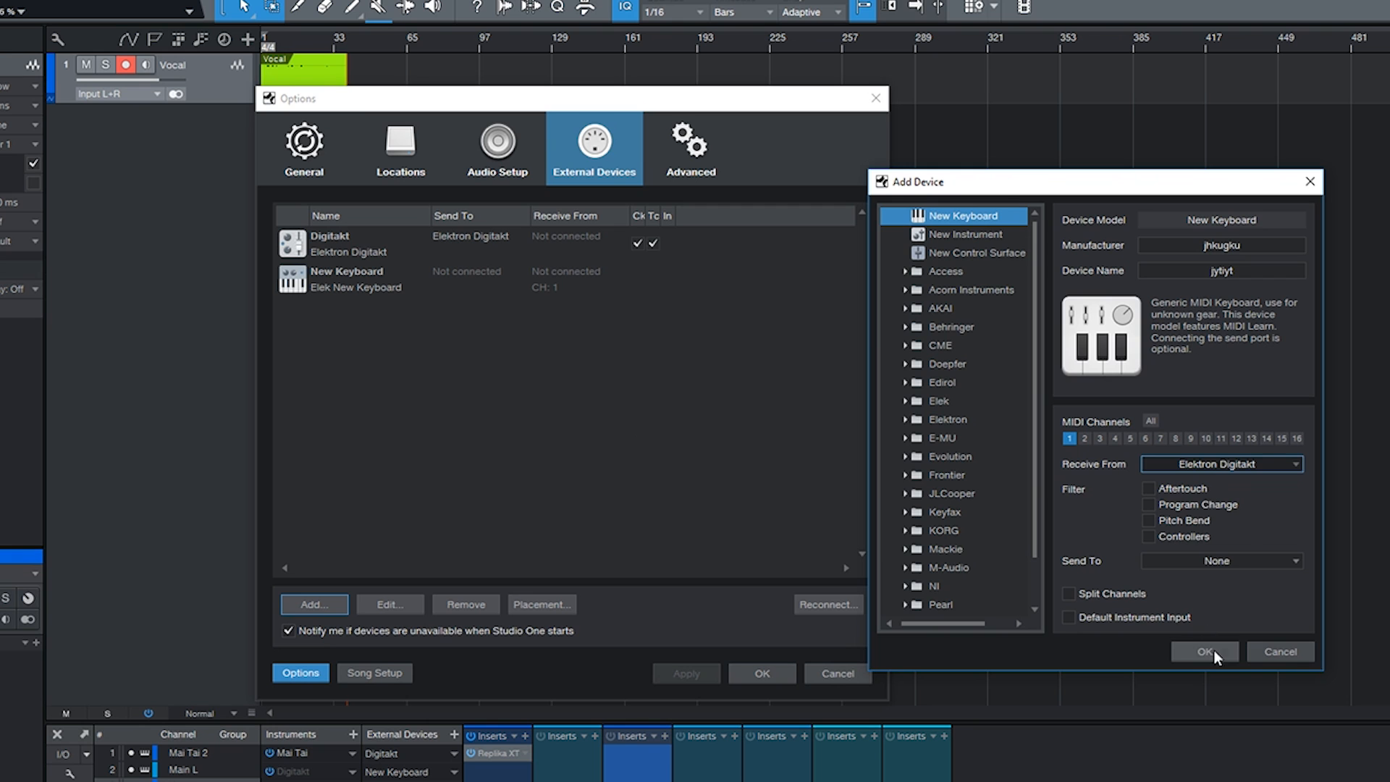
pyautogui.click(1204, 652)
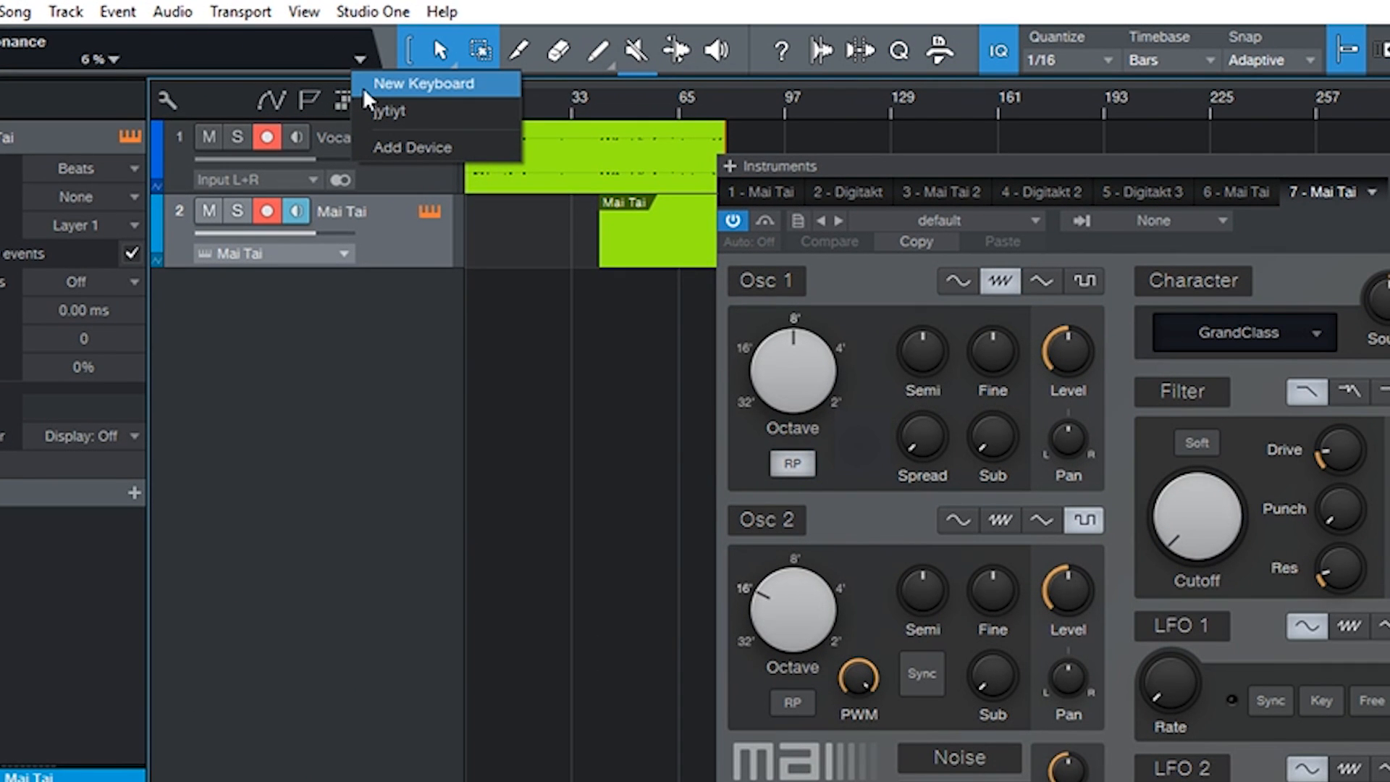
pyautogui.moveTo(388, 112)
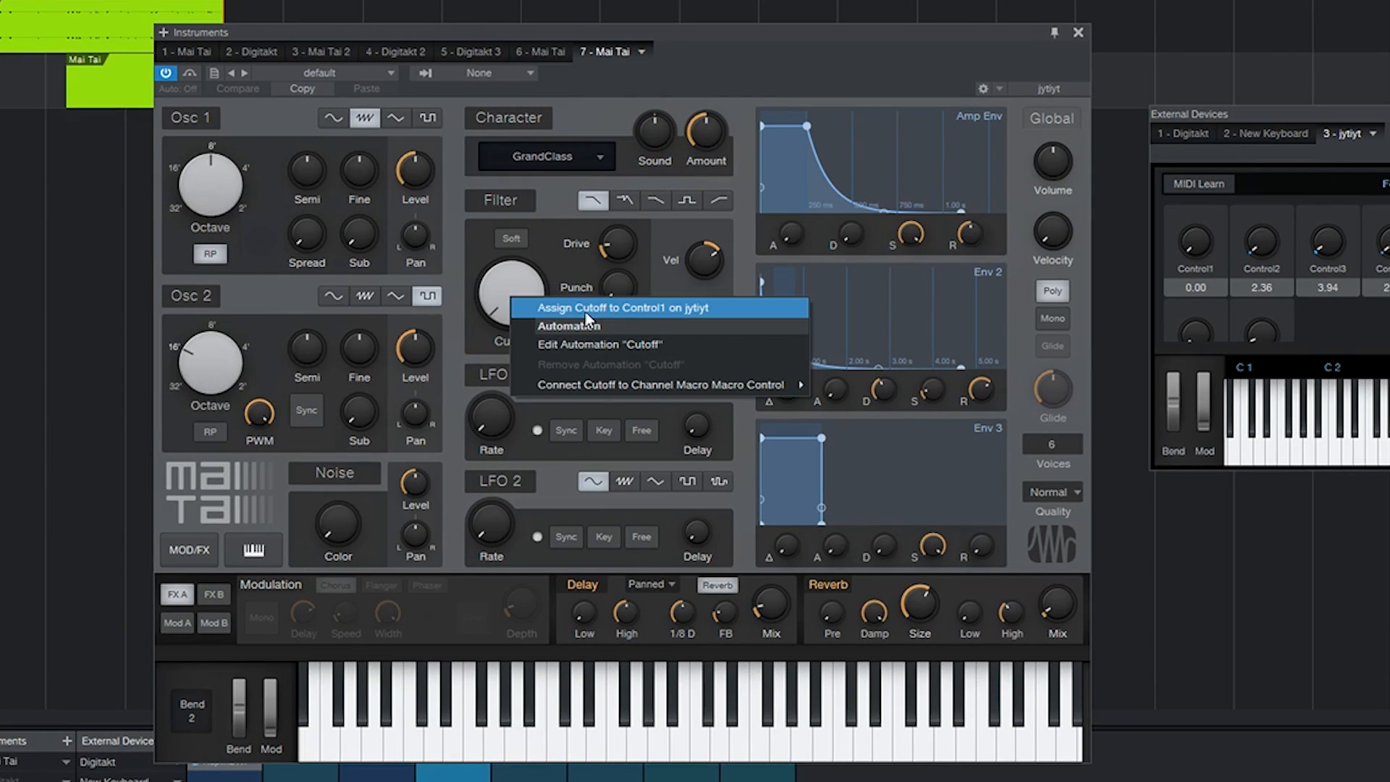
# Assign Mai Tai Cutoff to Control1 and Resonance to Control2 on jytiyt.
pyautogui.click(623, 307)
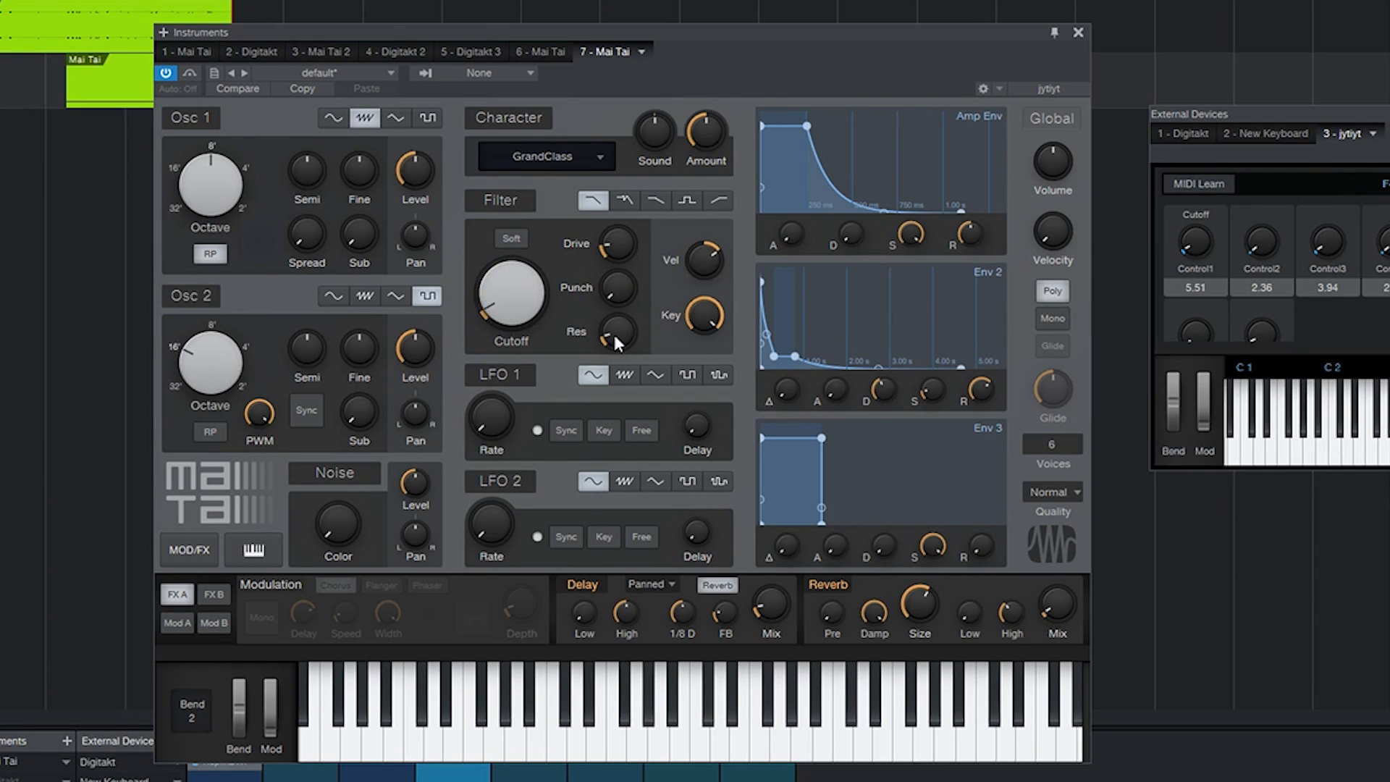
pyautogui.moveTo(618, 335); pyautogui.dragTo(618, 331)
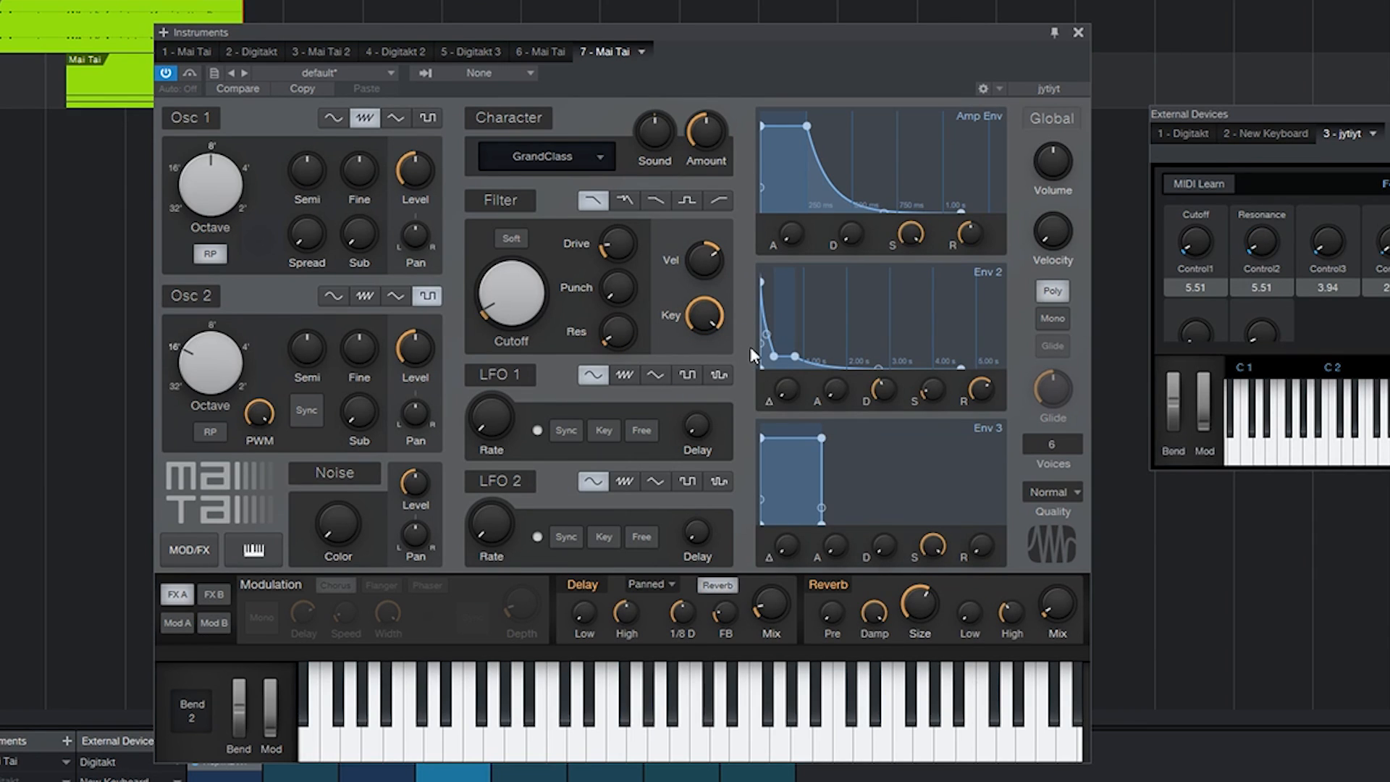
pyautogui.moveTo(1261, 243); pyautogui.dragTo(1260, 222)
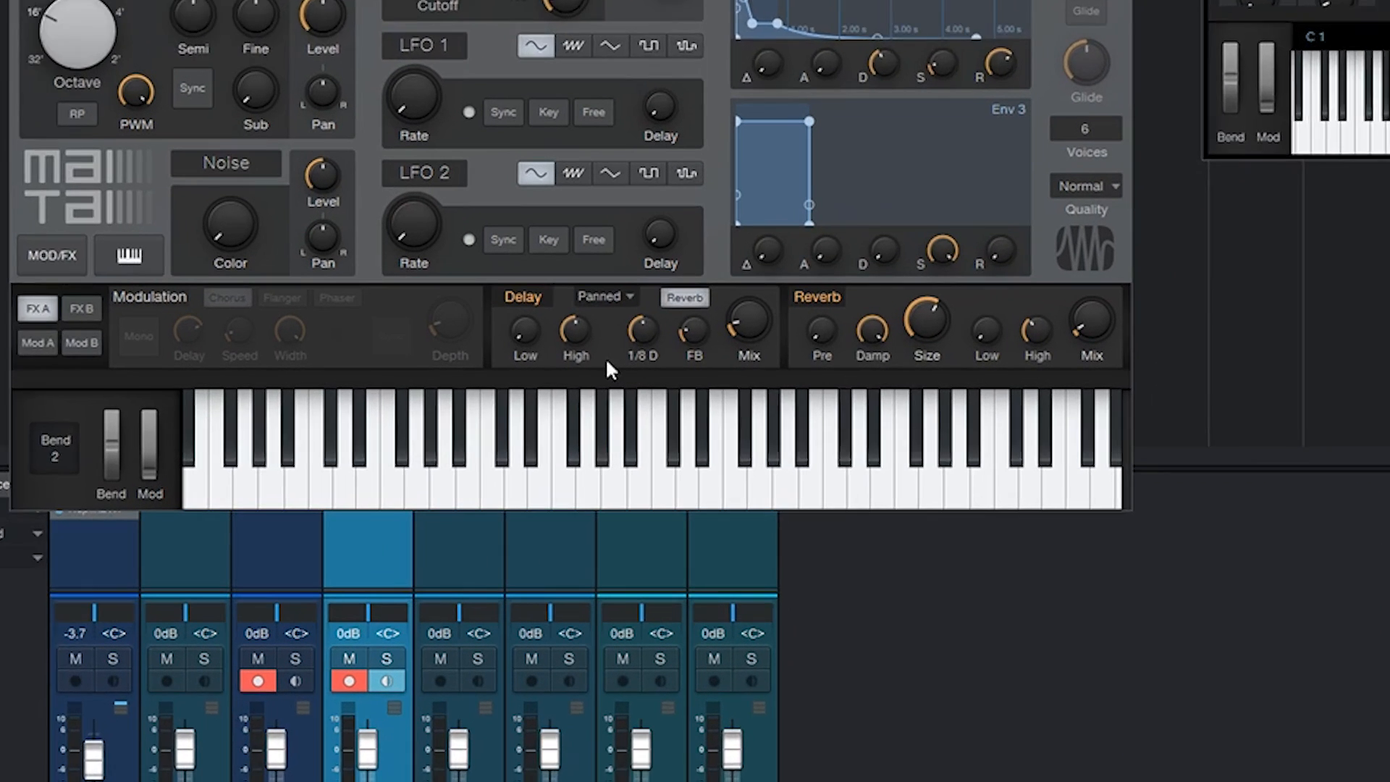
# Connect the delay Locut and Feedback to channel macro Knob 1 and turn it to test.
pyautogui.rightClick(522, 335)
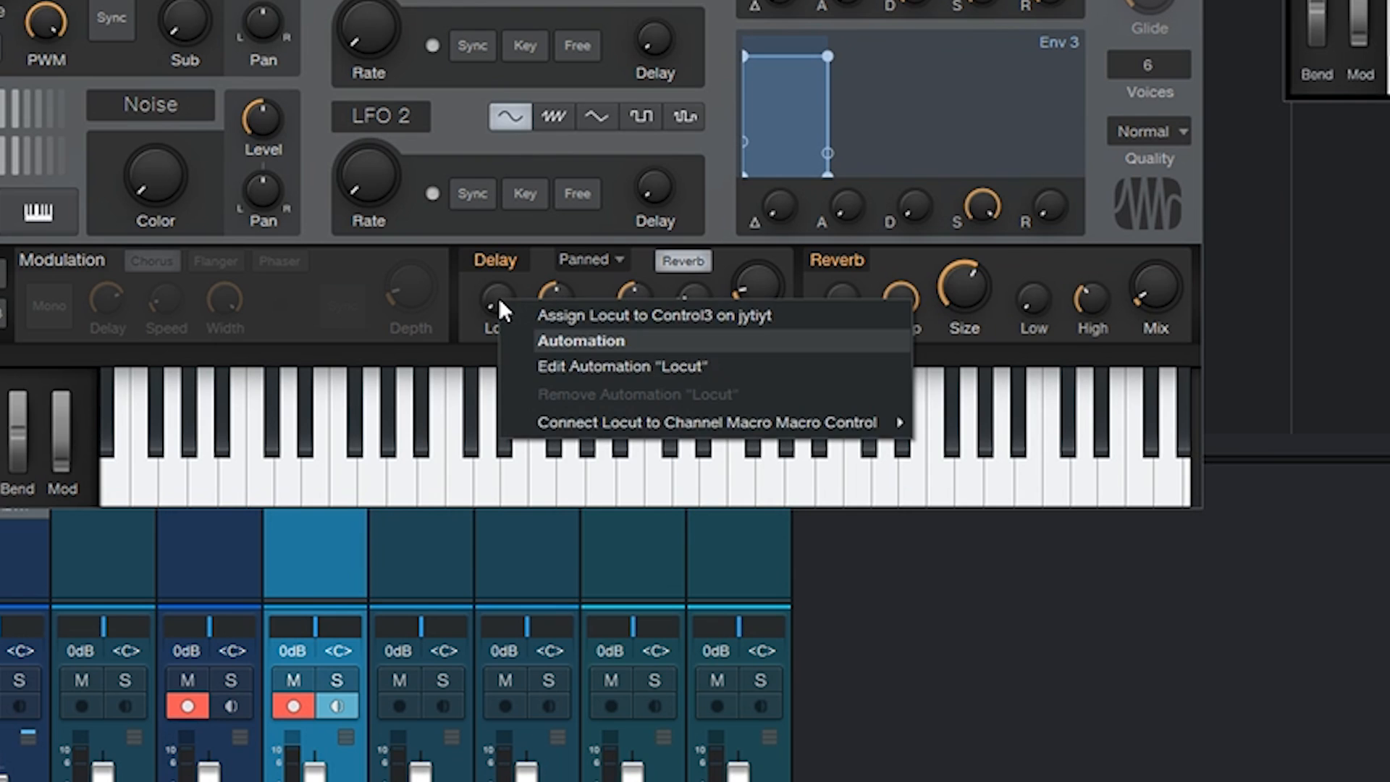
pyautogui.moveTo(710, 421)
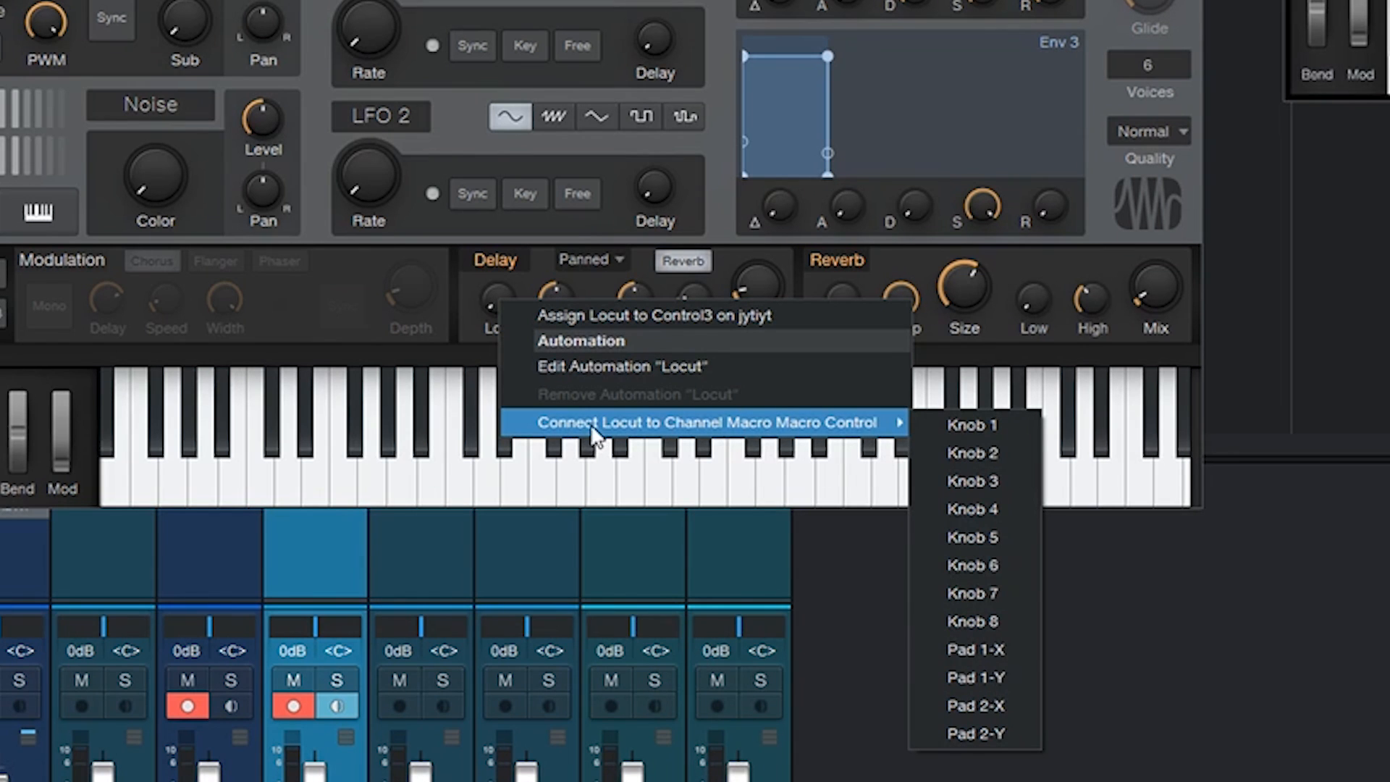
pyautogui.moveTo(794, 441)
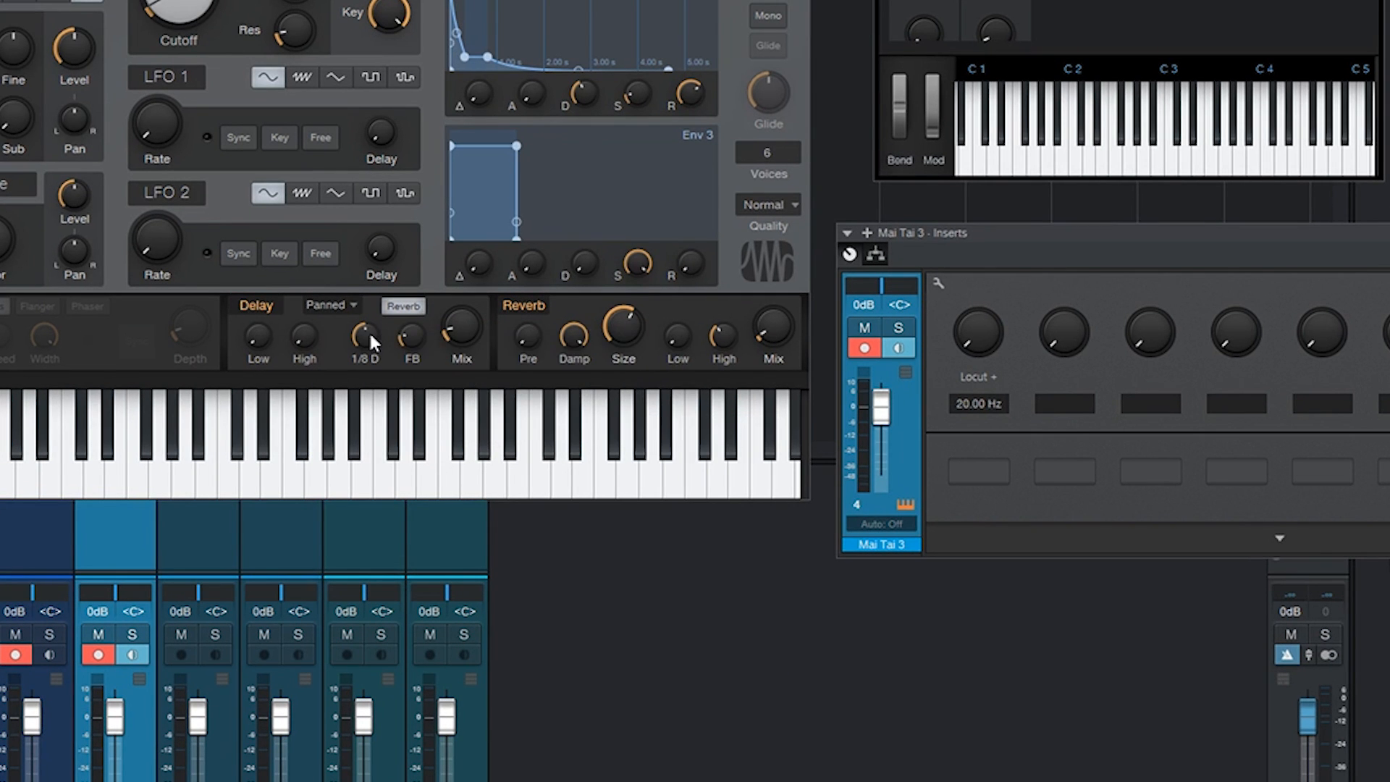
pyautogui.click(361, 334)
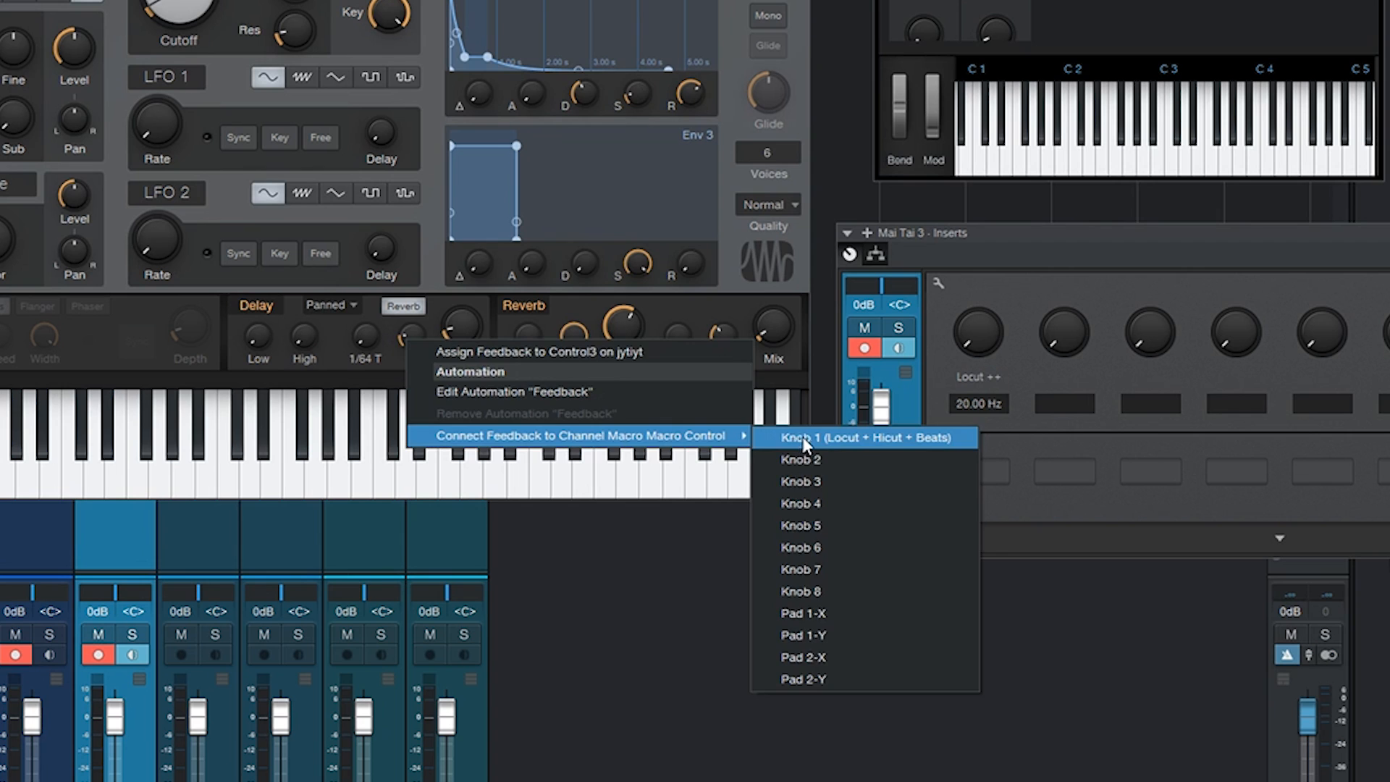
pyautogui.click(867, 437)
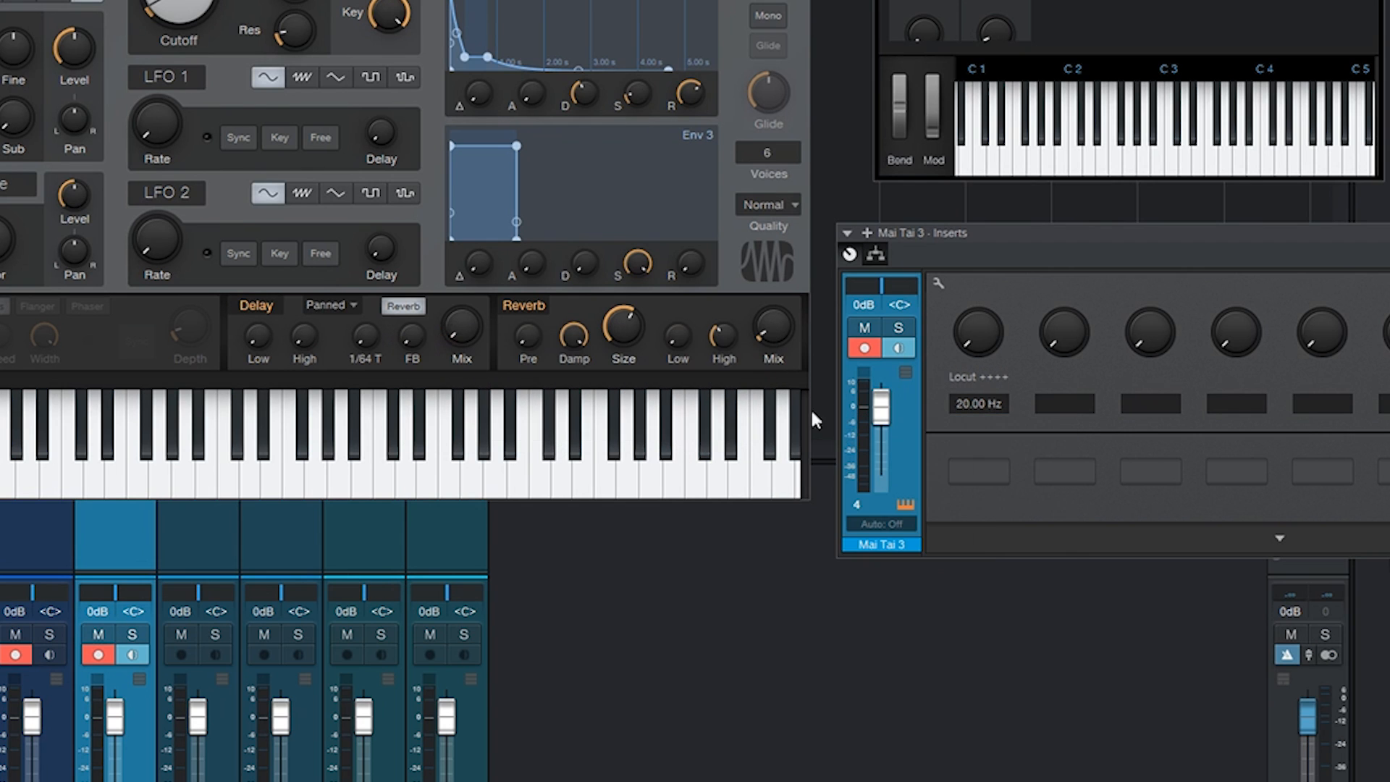
pyautogui.moveTo(1049, 348)
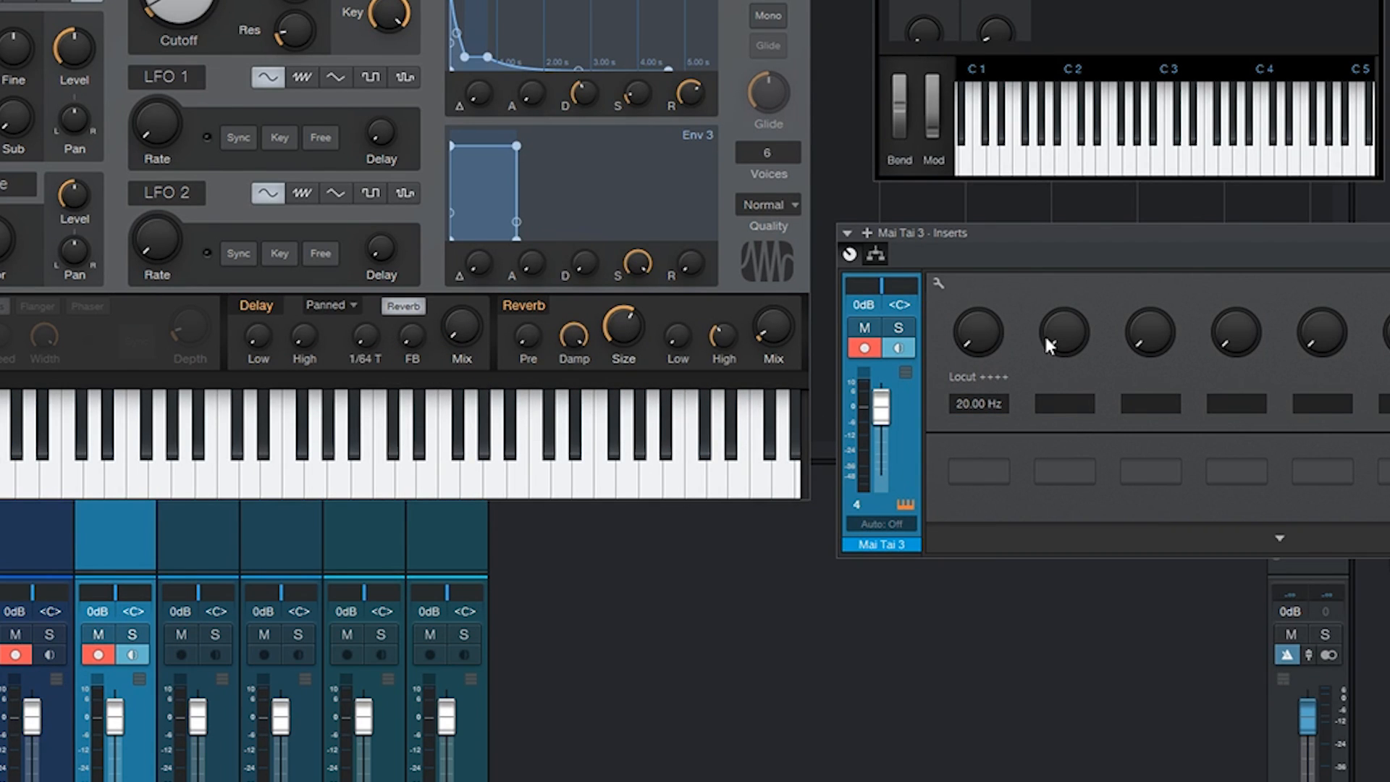
pyautogui.moveTo(978, 335); pyautogui.dragTo(978, 319)
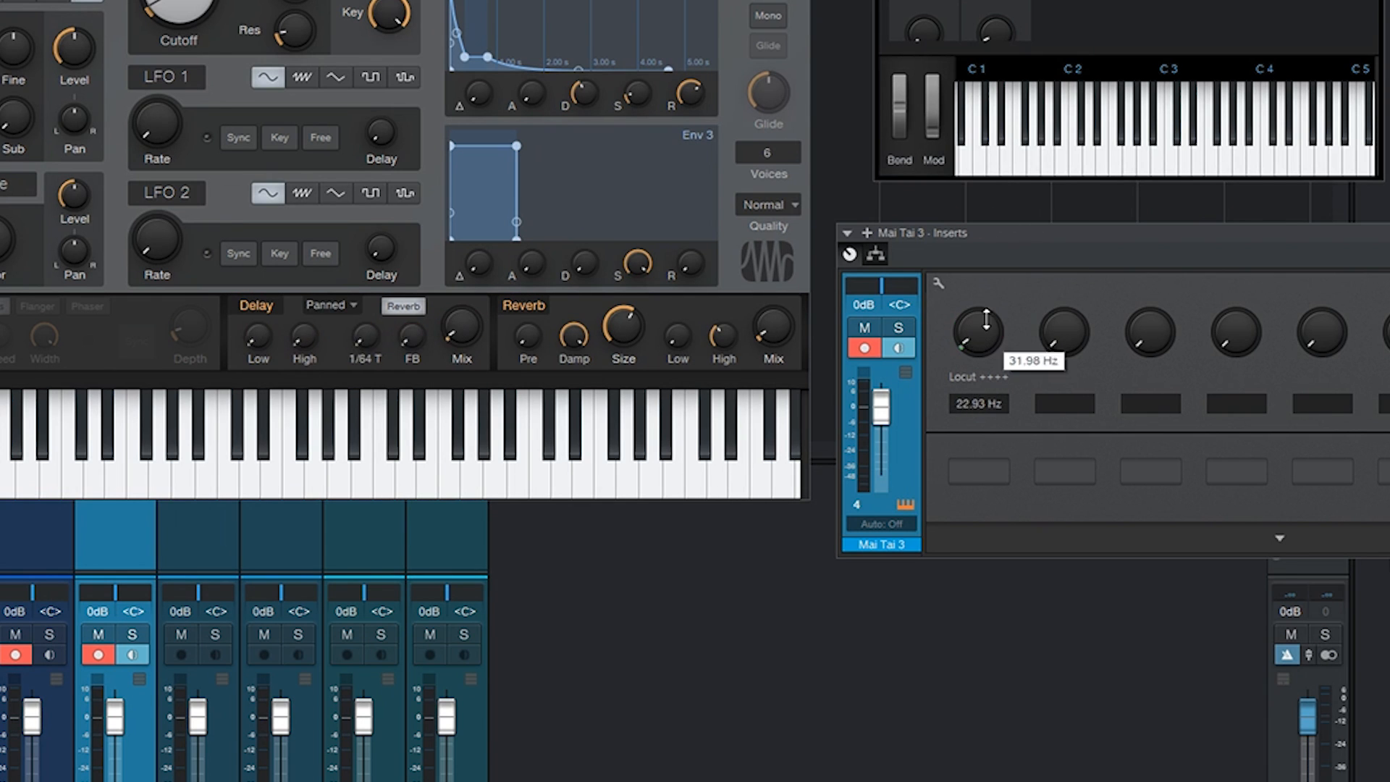
pyautogui.moveTo(974, 333); pyautogui.dragTo(974, 381)
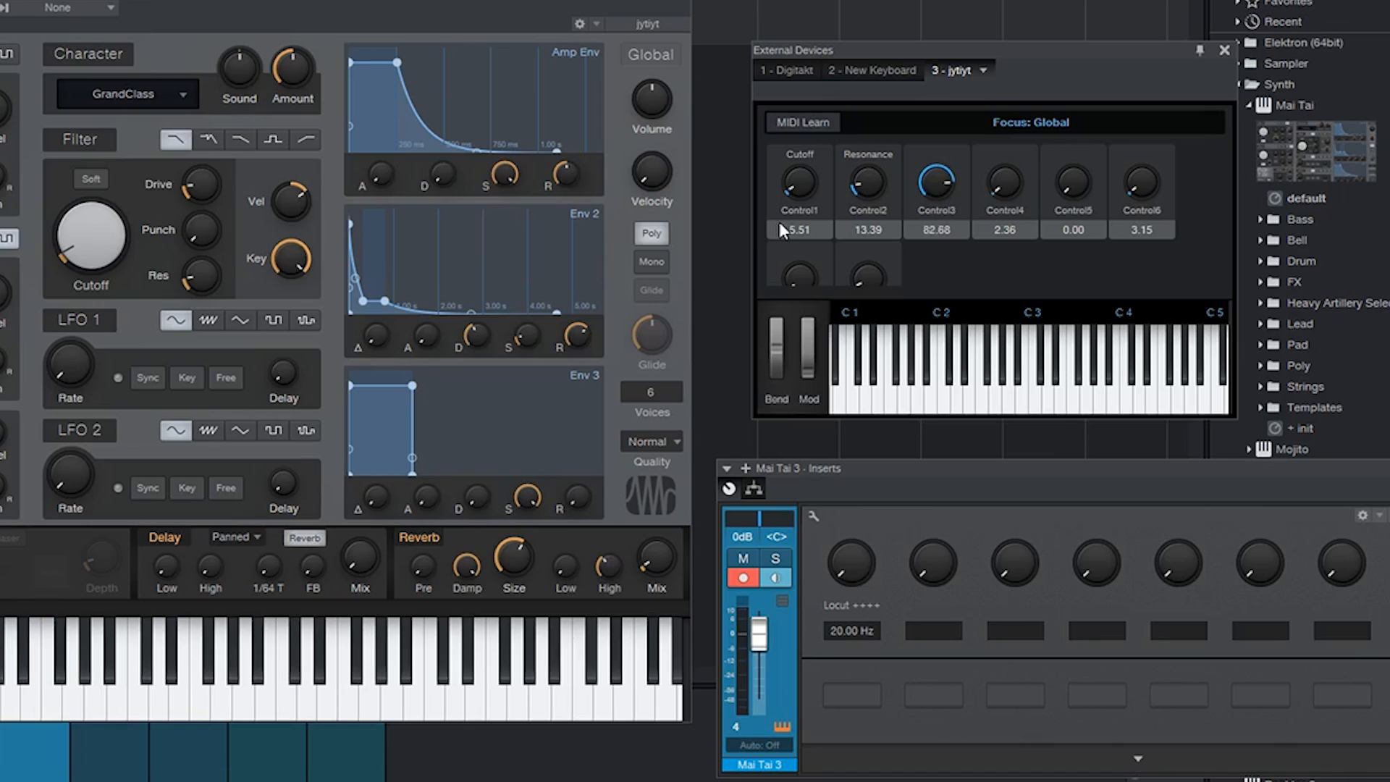
# Assign macro Knob 1 to Control3 on jytiyt after moving the hardware knob.
pyautogui.moveTo(937, 183); pyautogui.dragTo(937, 213)
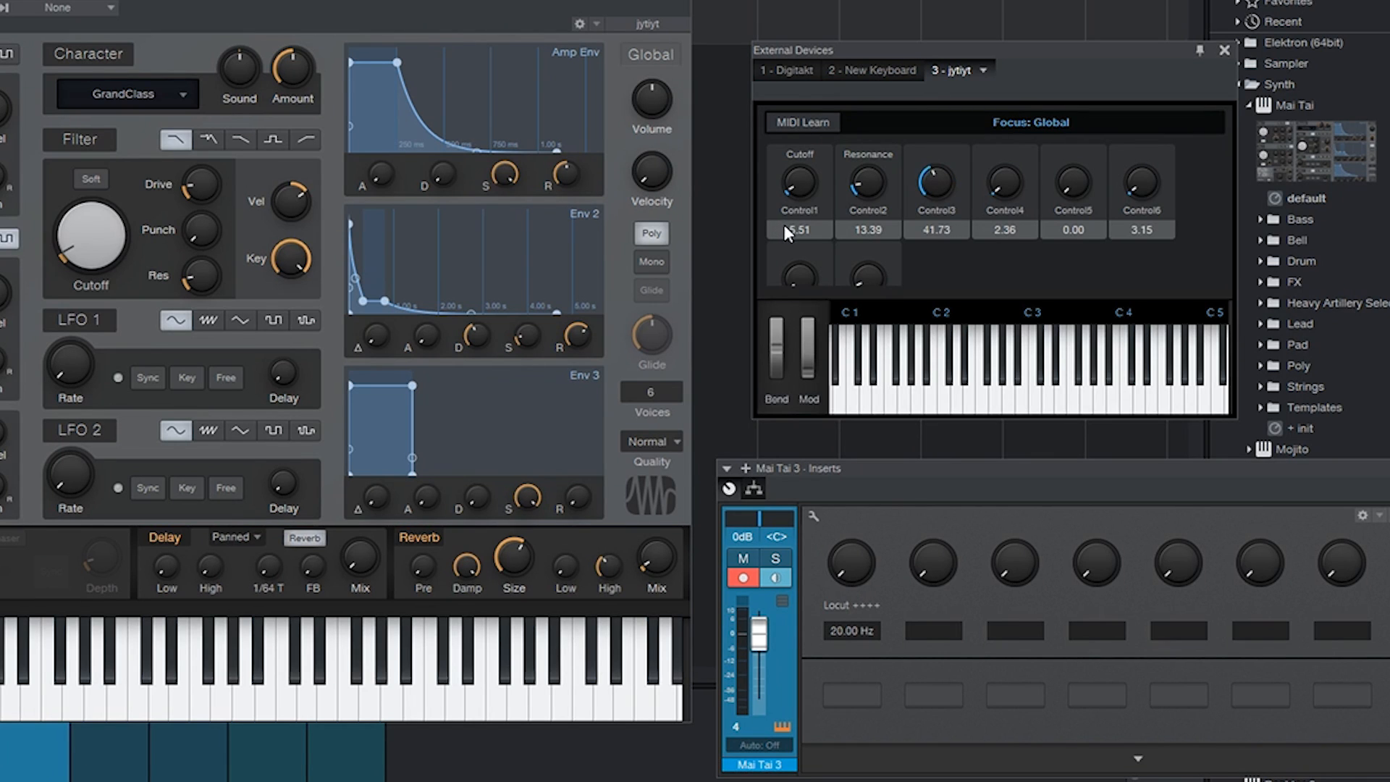
pyautogui.rightClick(850, 560)
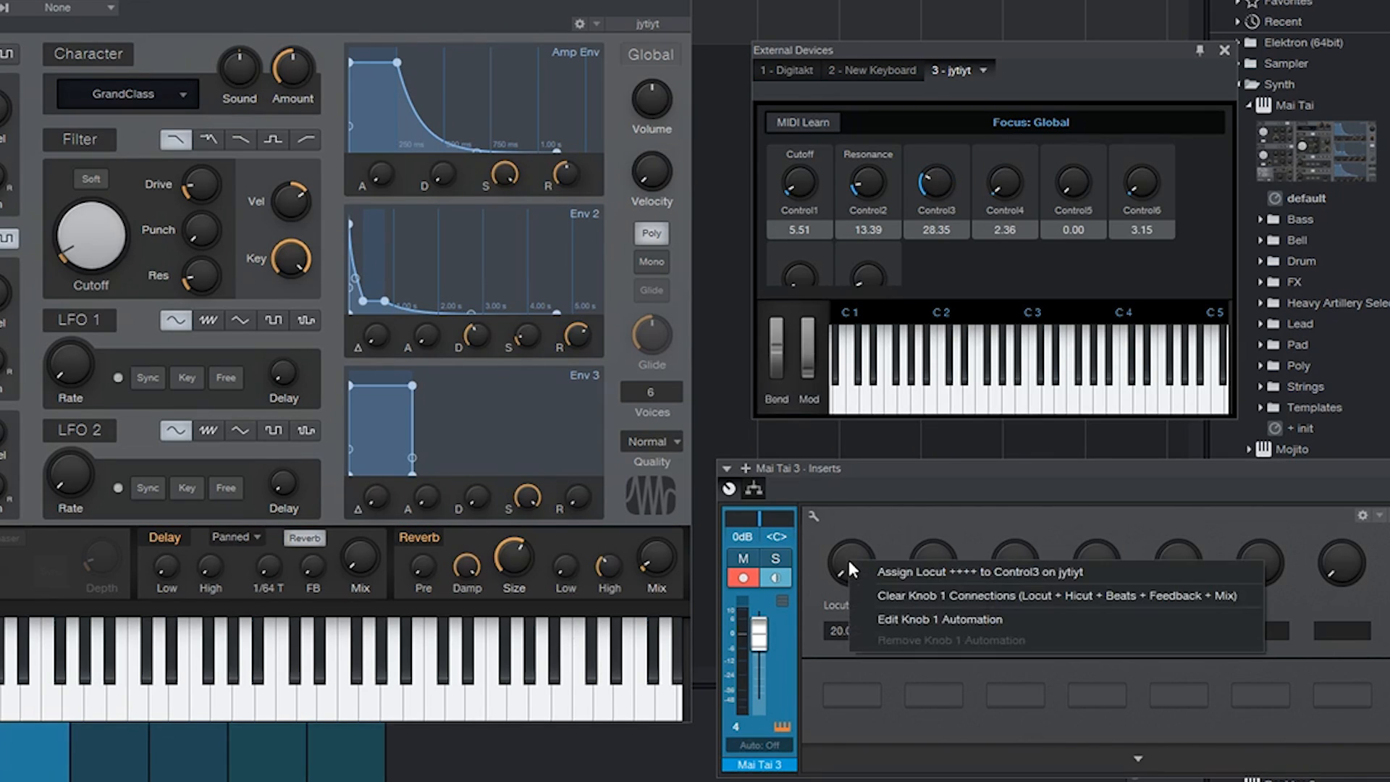
pyautogui.moveTo(1045, 572)
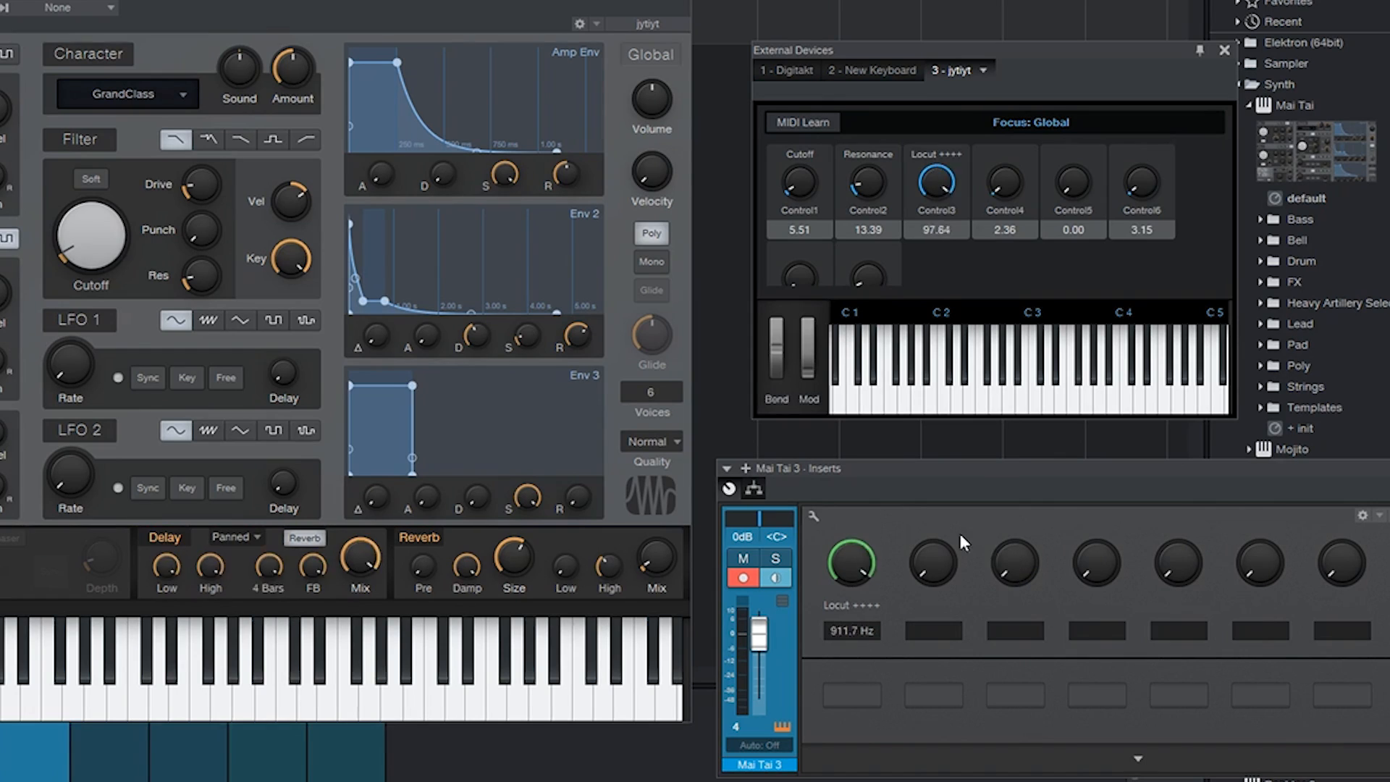
pyautogui.click(174, 9)
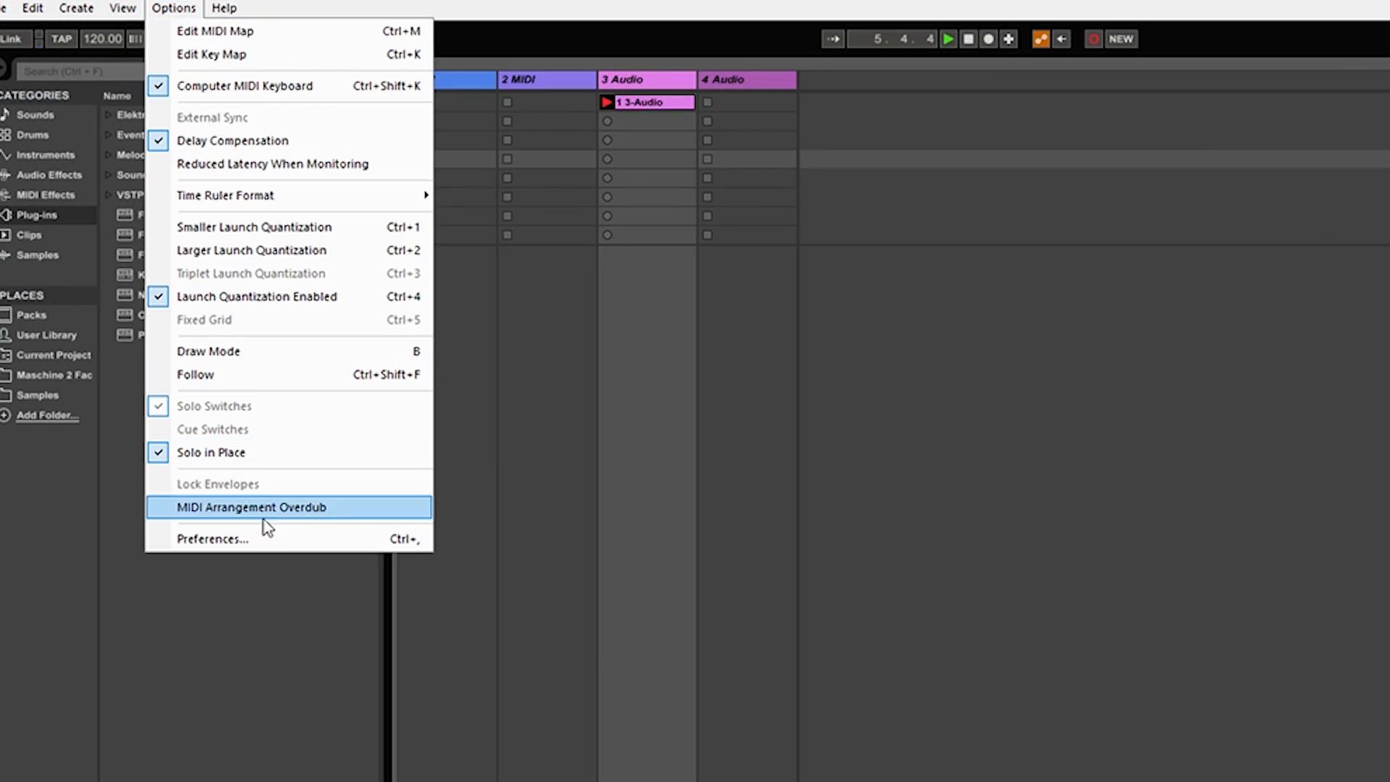
pyautogui.click(211, 539)
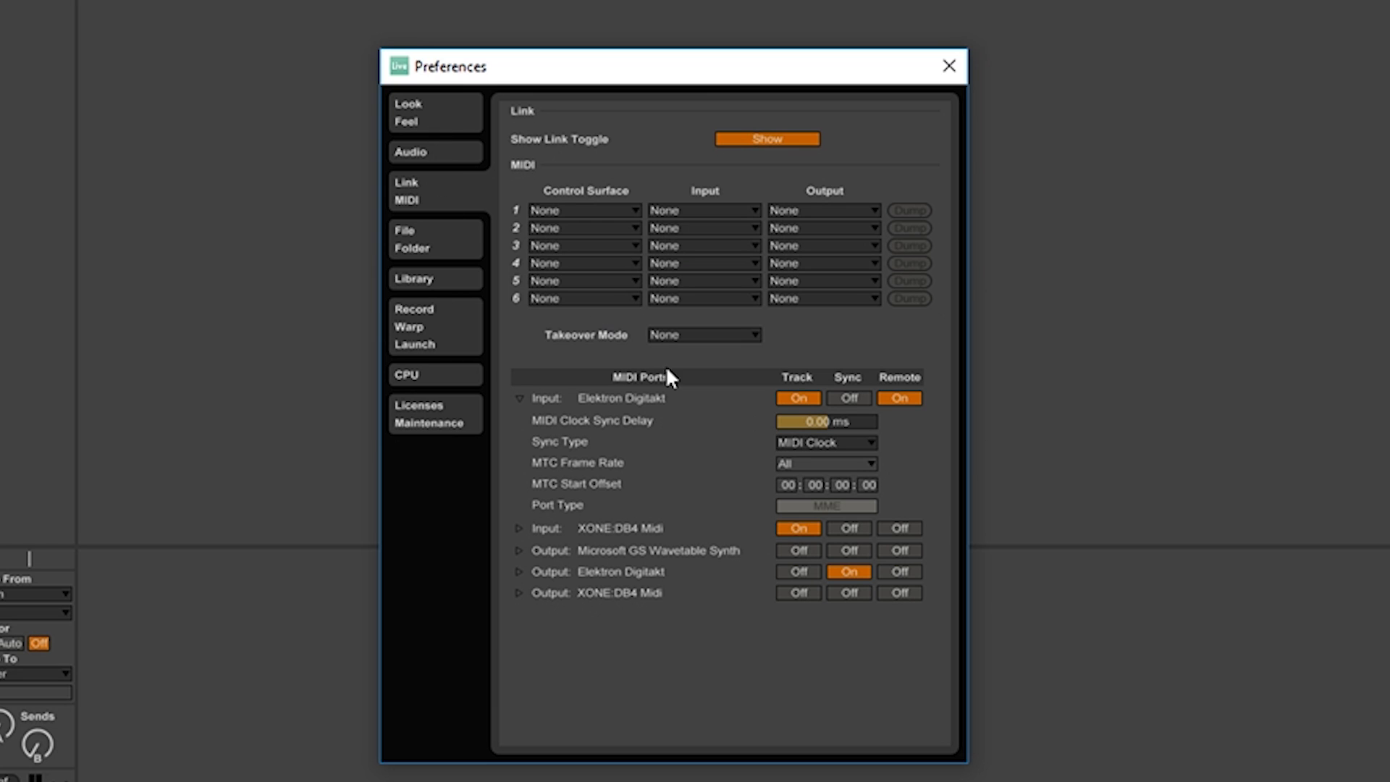
pyautogui.moveTo(652, 424)
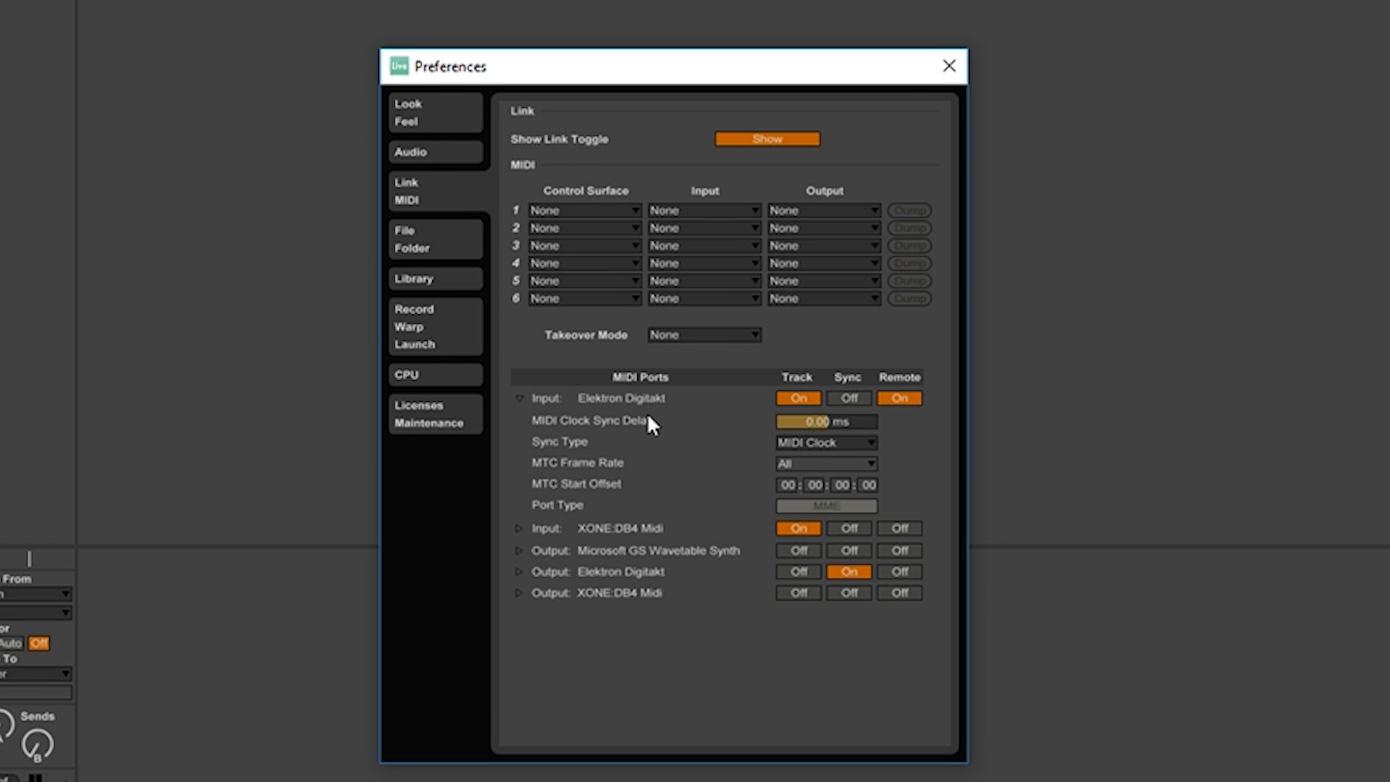
pyautogui.moveTo(616, 578)
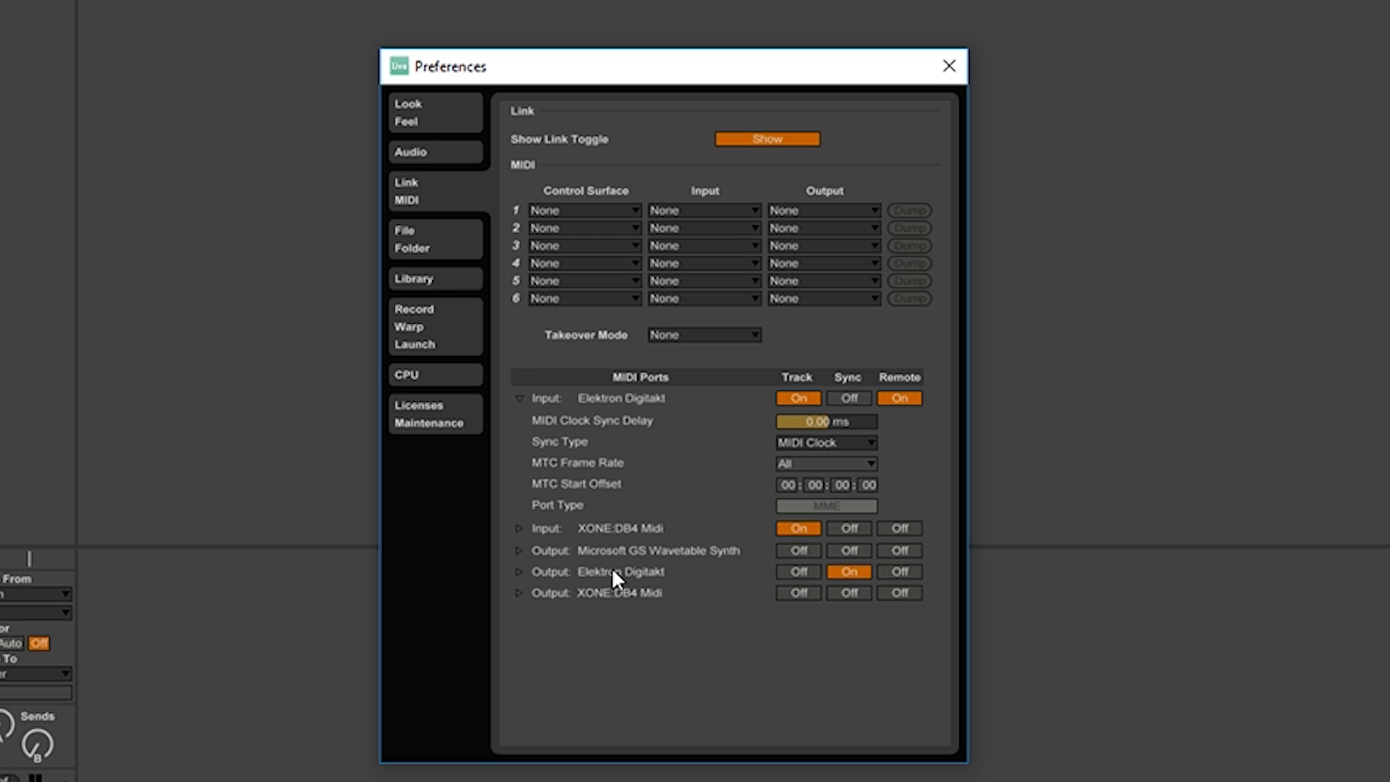
pyautogui.moveTo(859, 610)
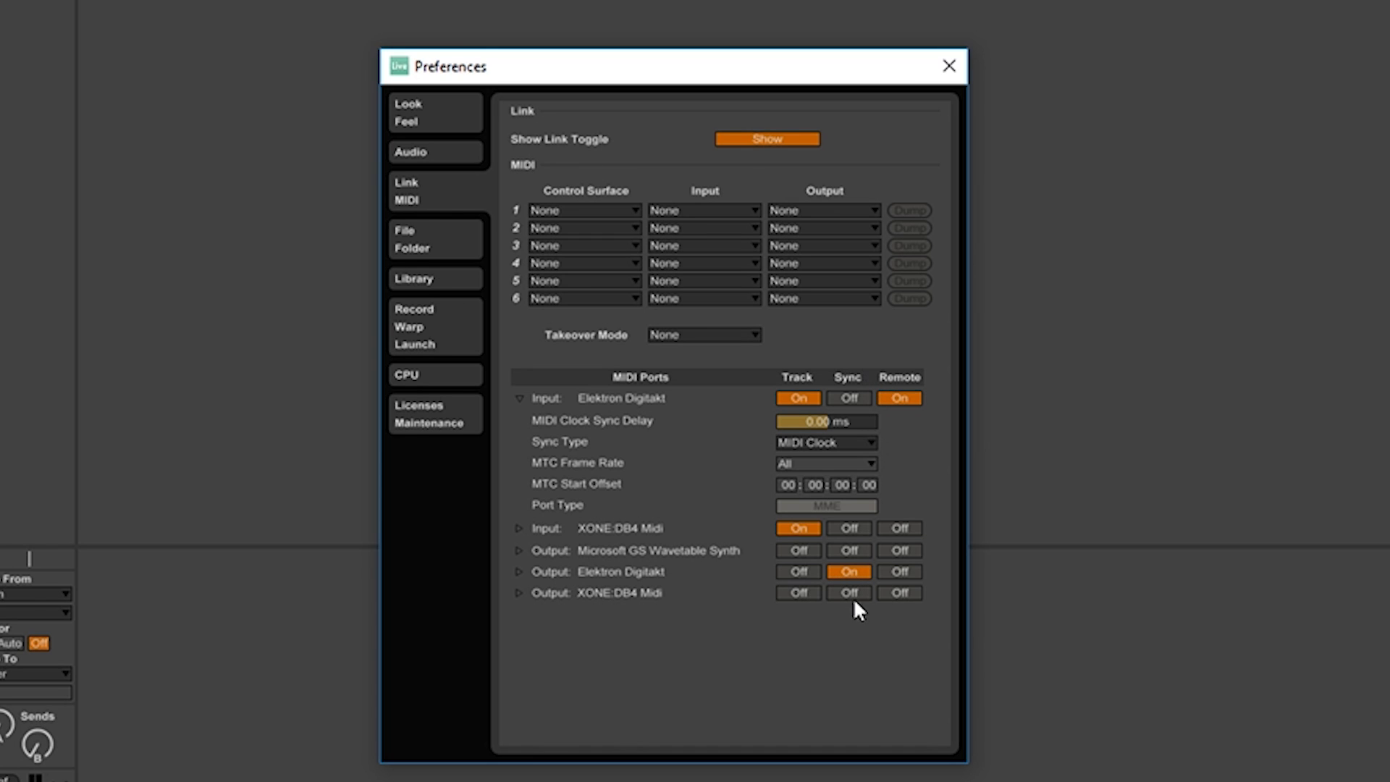
pyautogui.moveTo(947, 65)
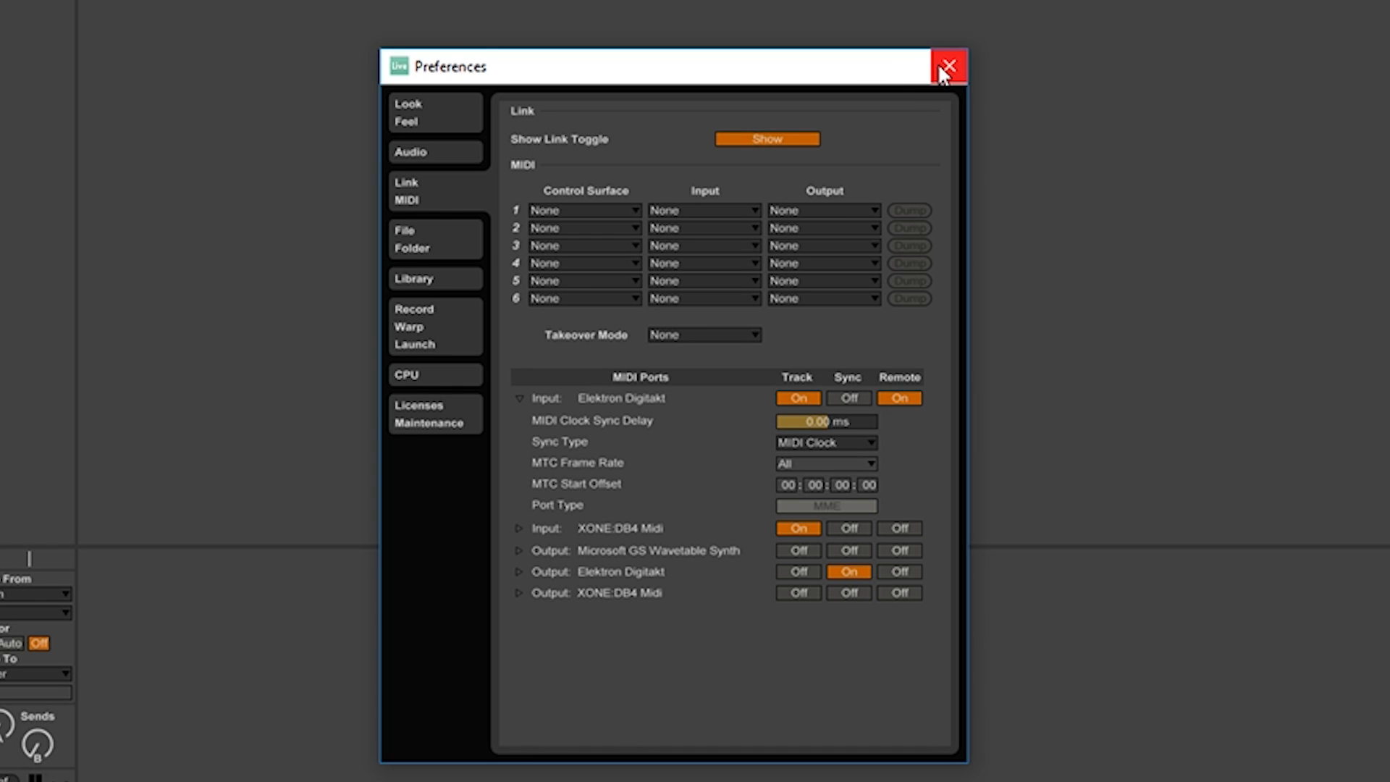
pyautogui.click(948, 65)
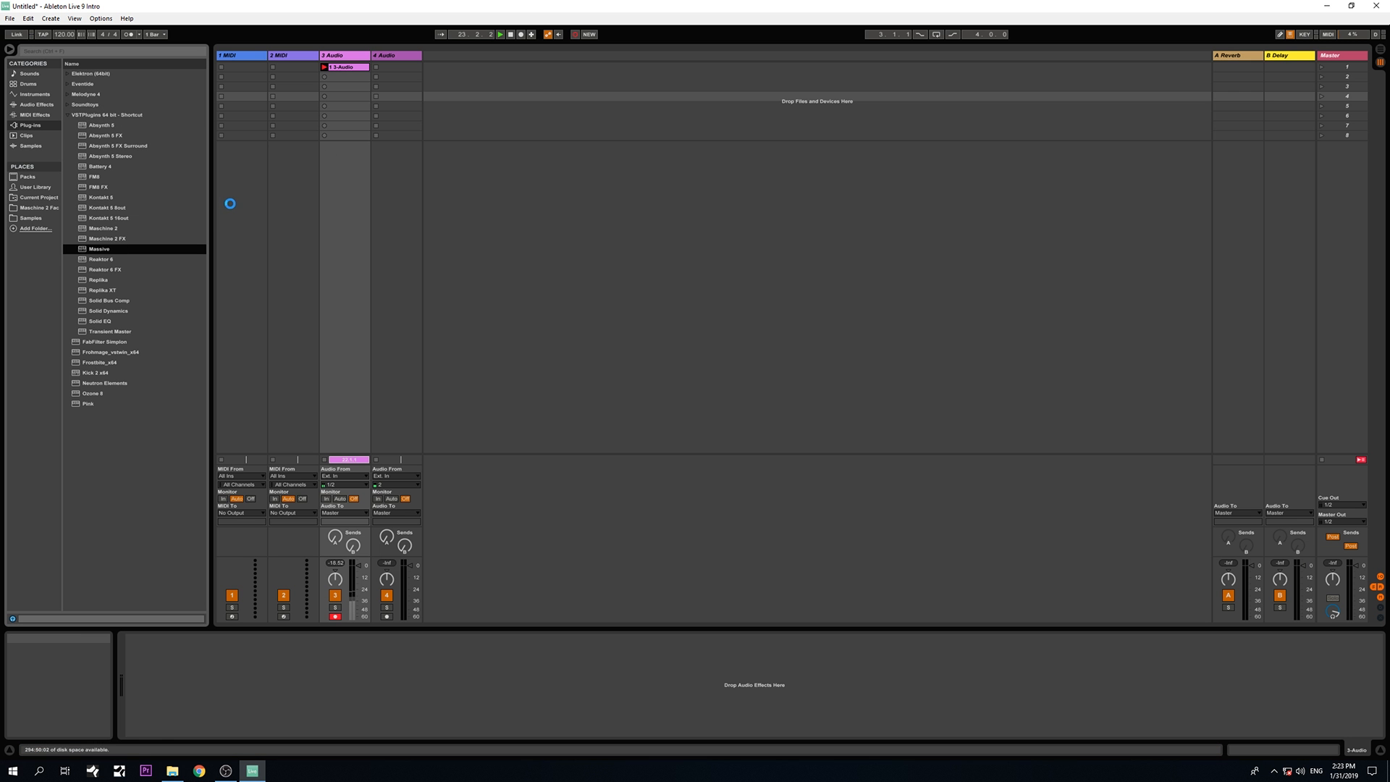
# Load Massive onto a track and MIDI-map FILTER1-BW and other parameters to Digitakt knobs.
pyautogui.doubleClick(100, 248)
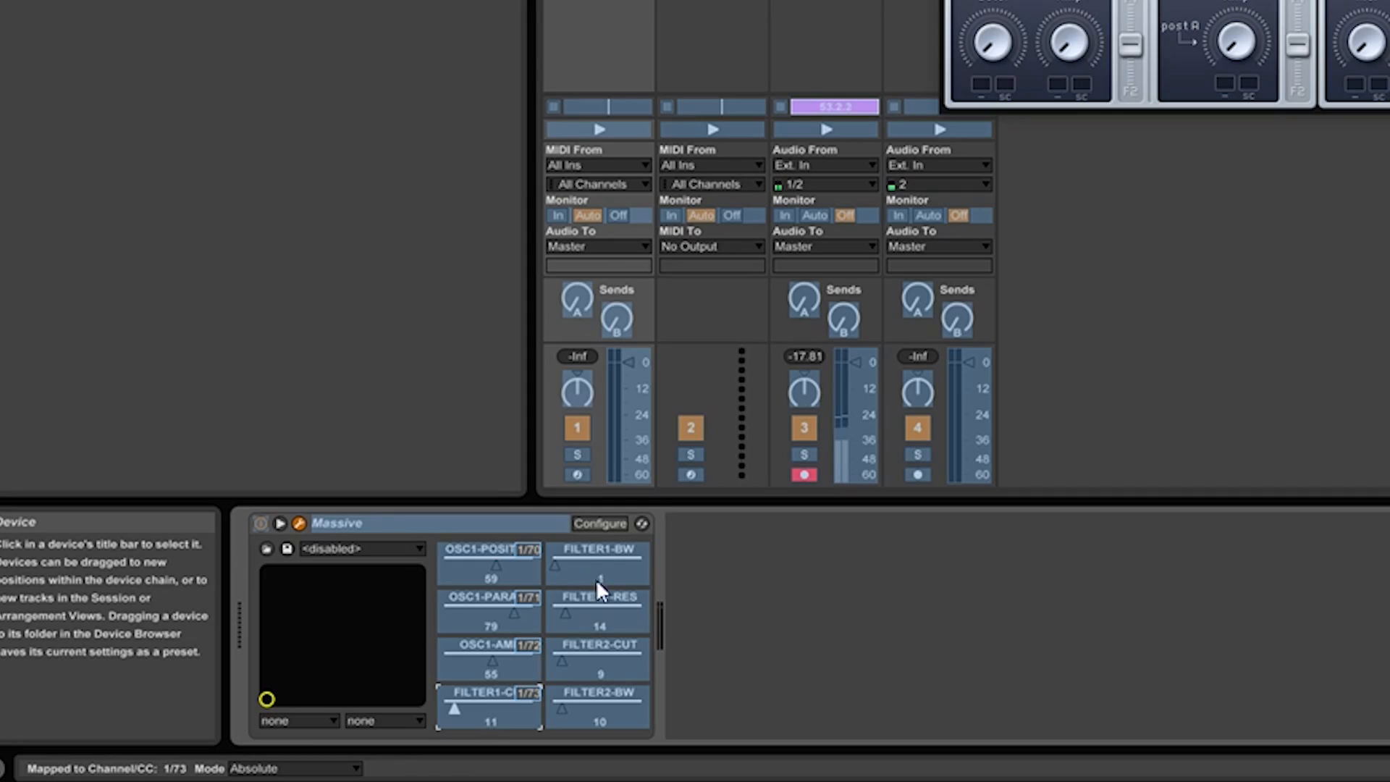
pyautogui.click(597, 550)
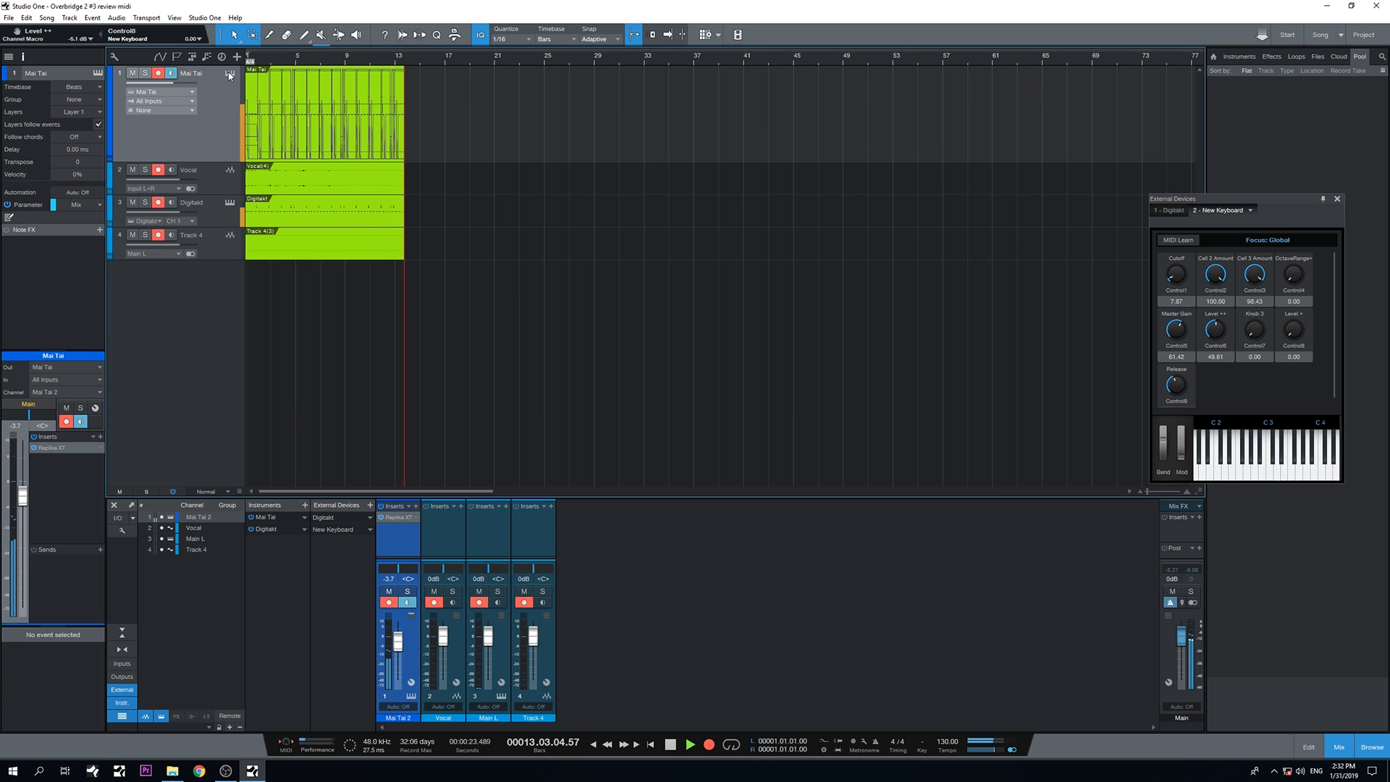
# Show the Mai Tai editor from the track's instrument editor button.
pyautogui.click(229, 74)
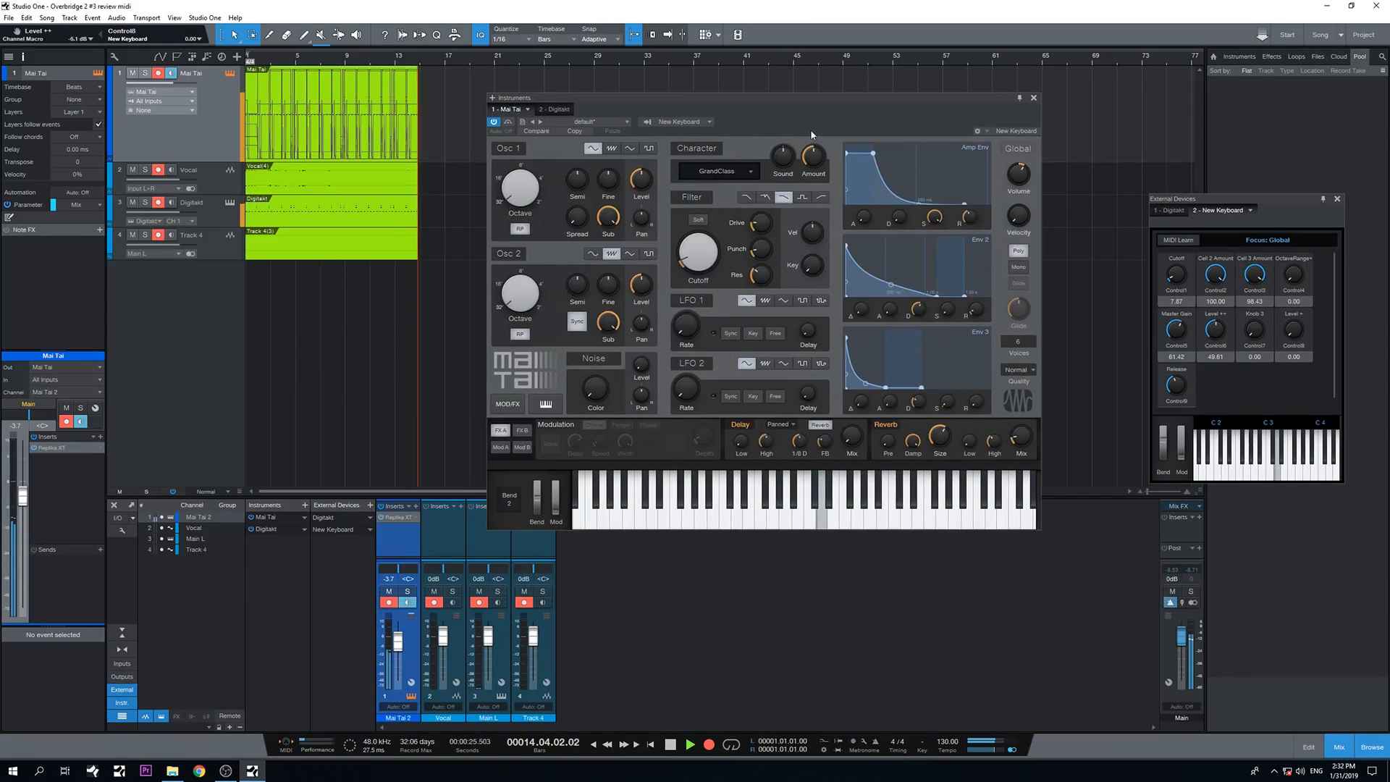